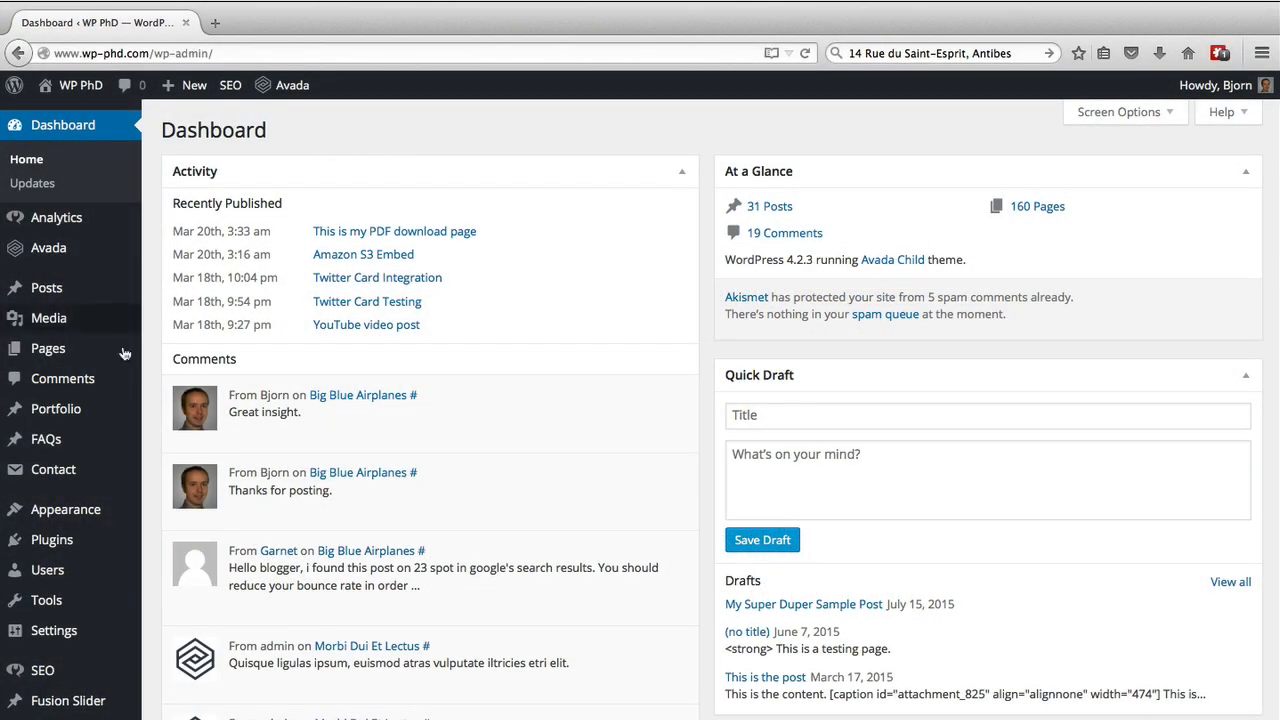
{"action": "mouse_move", "coordinate": [52, 539]}
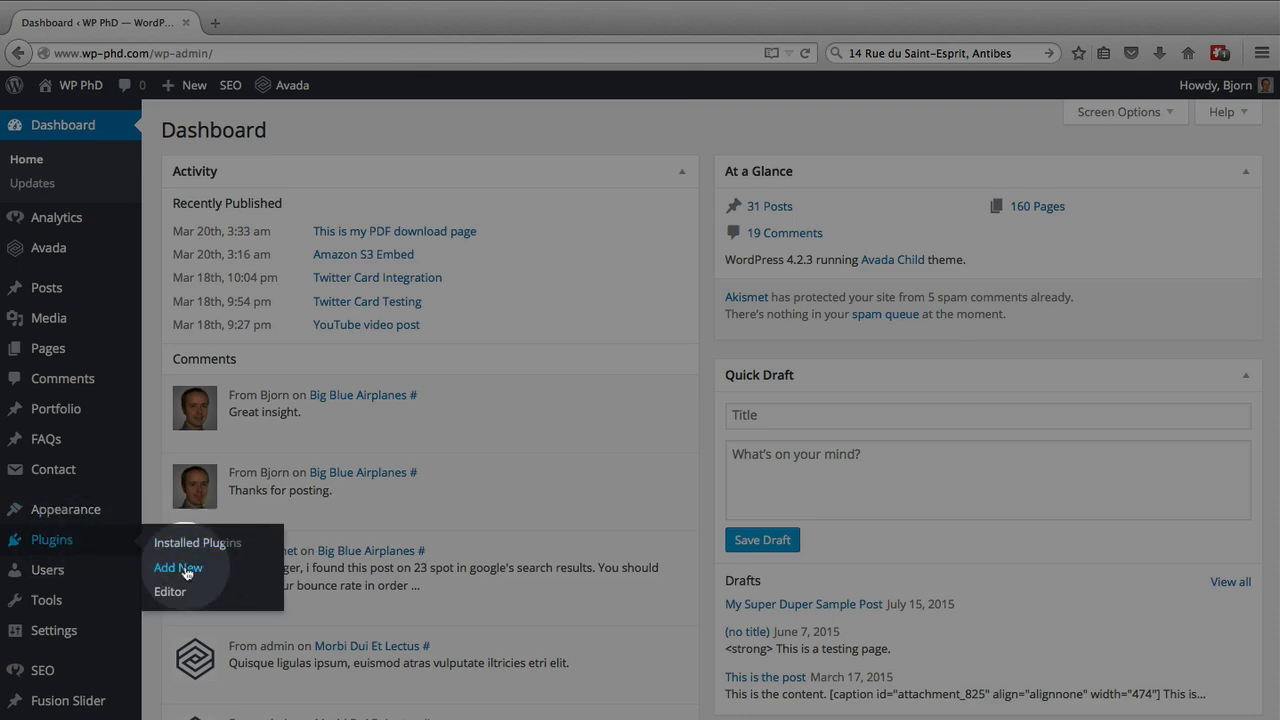
Step: Search the Add New plugins page for 'google maps' to list Google Maps plugins
{"action": "left_click", "coordinate": [178, 567]}
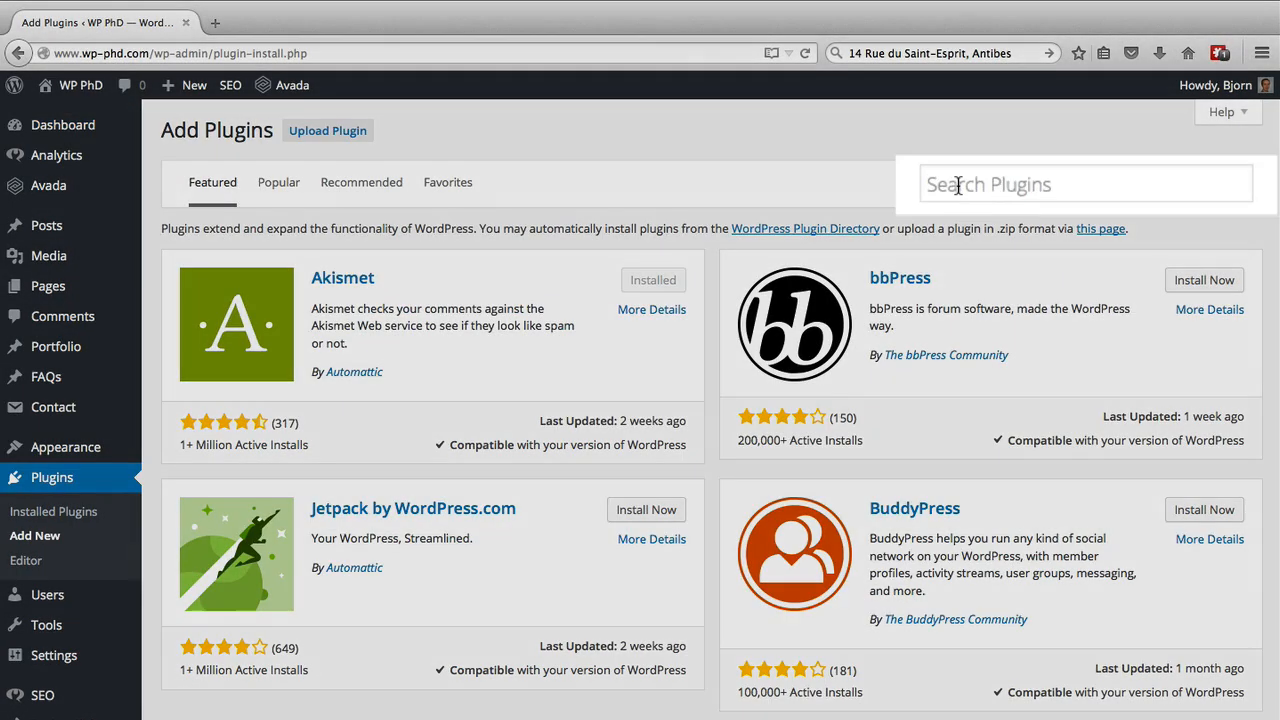
{"action": "type", "text": "googl"}
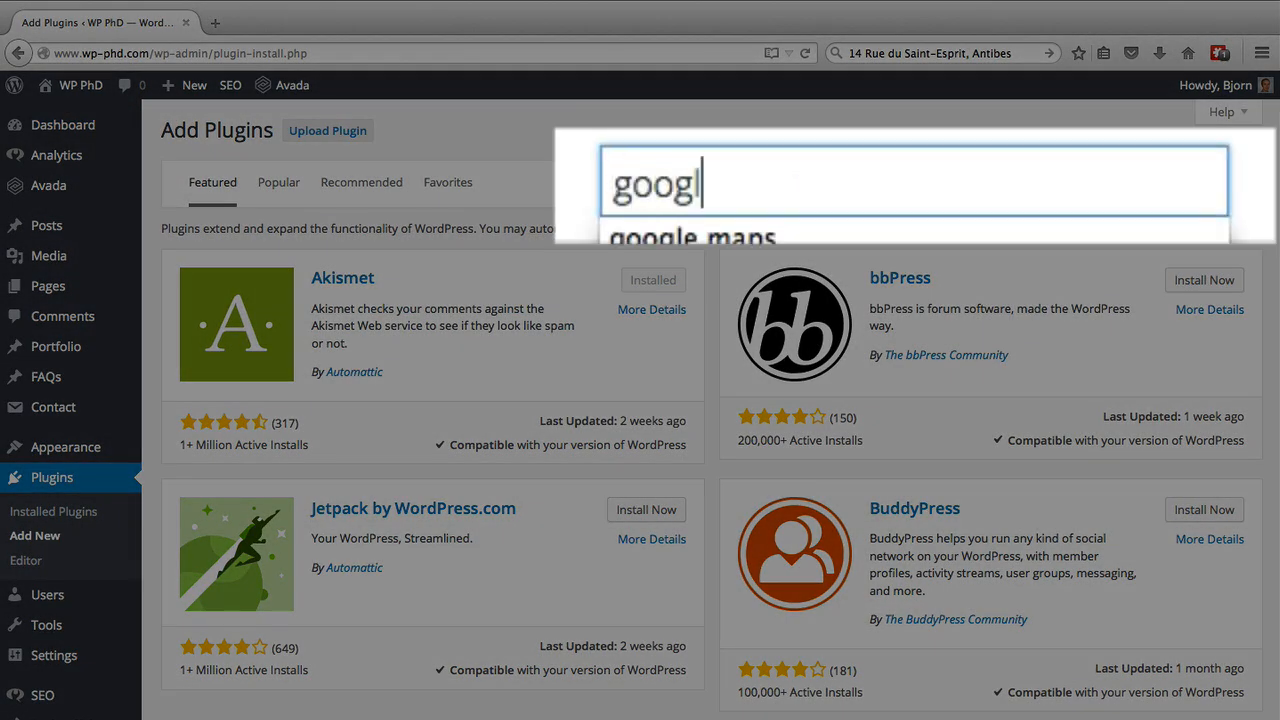
{"action": "type", "text": "oogle maps"}
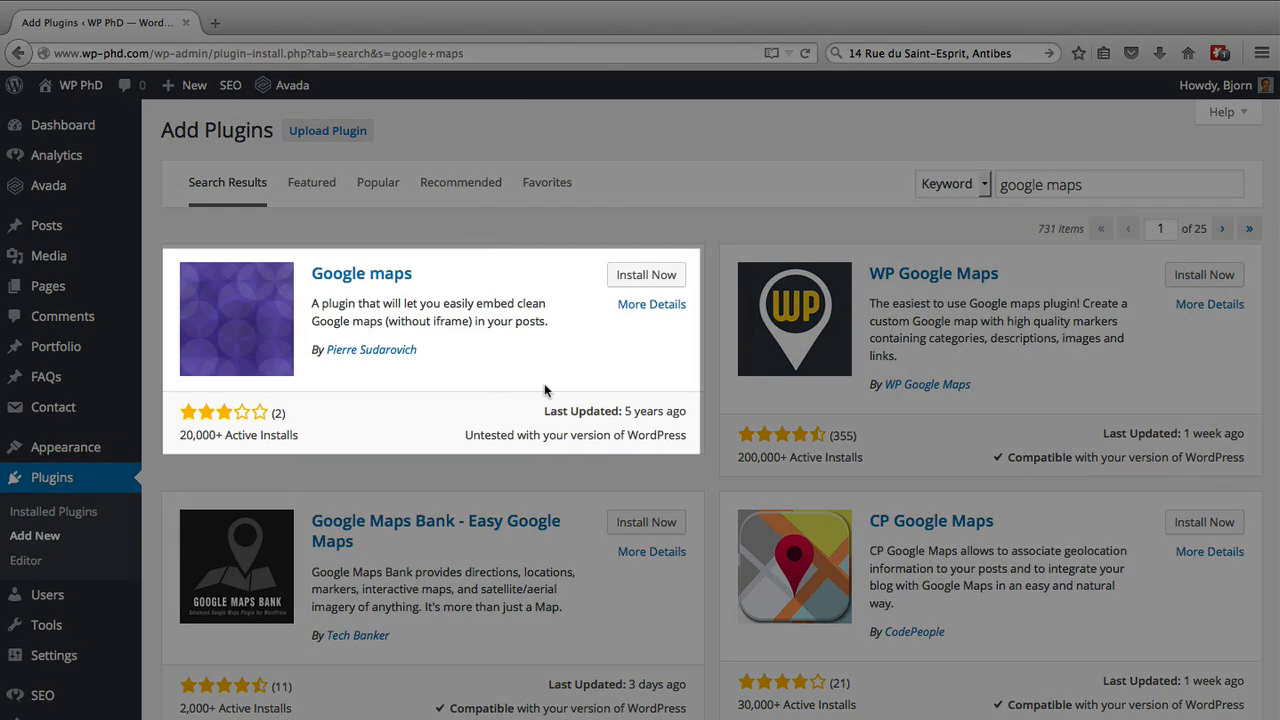
{"action": "mouse_move", "coordinate": [594, 356]}
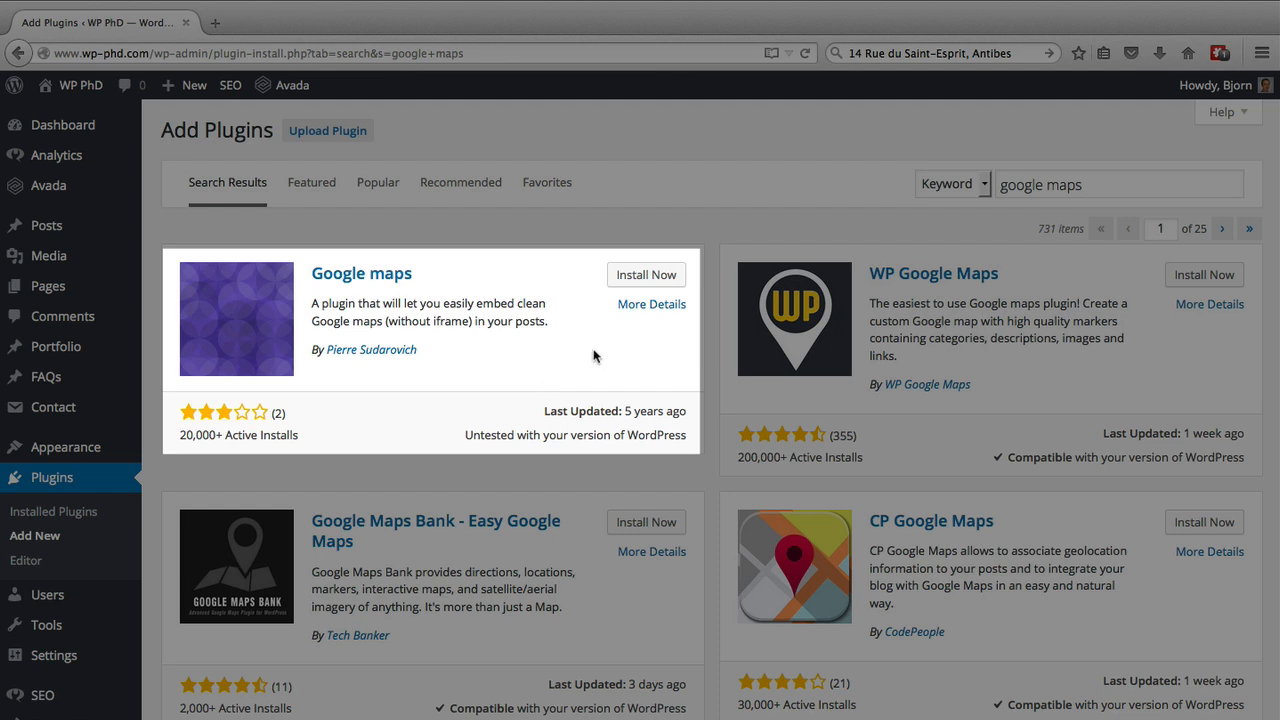
{"action": "mouse_move", "coordinate": [655, 411]}
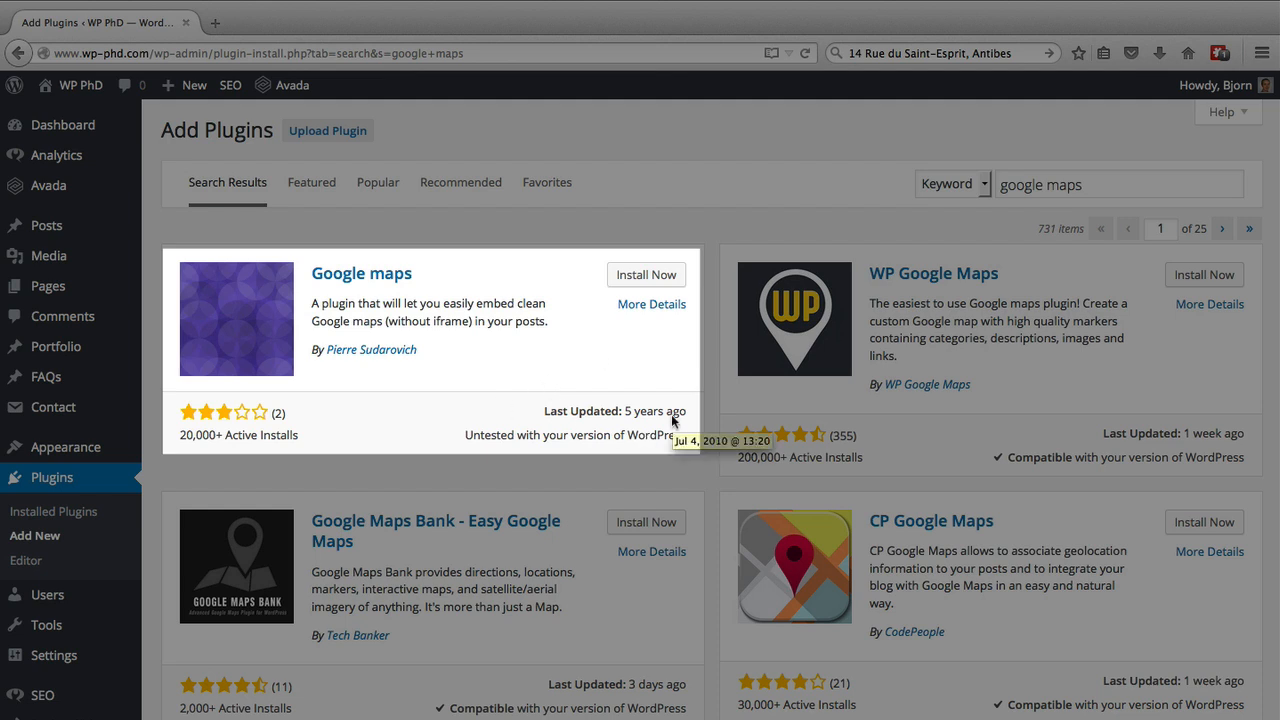
{"action": "mouse_move", "coordinate": [583, 342]}
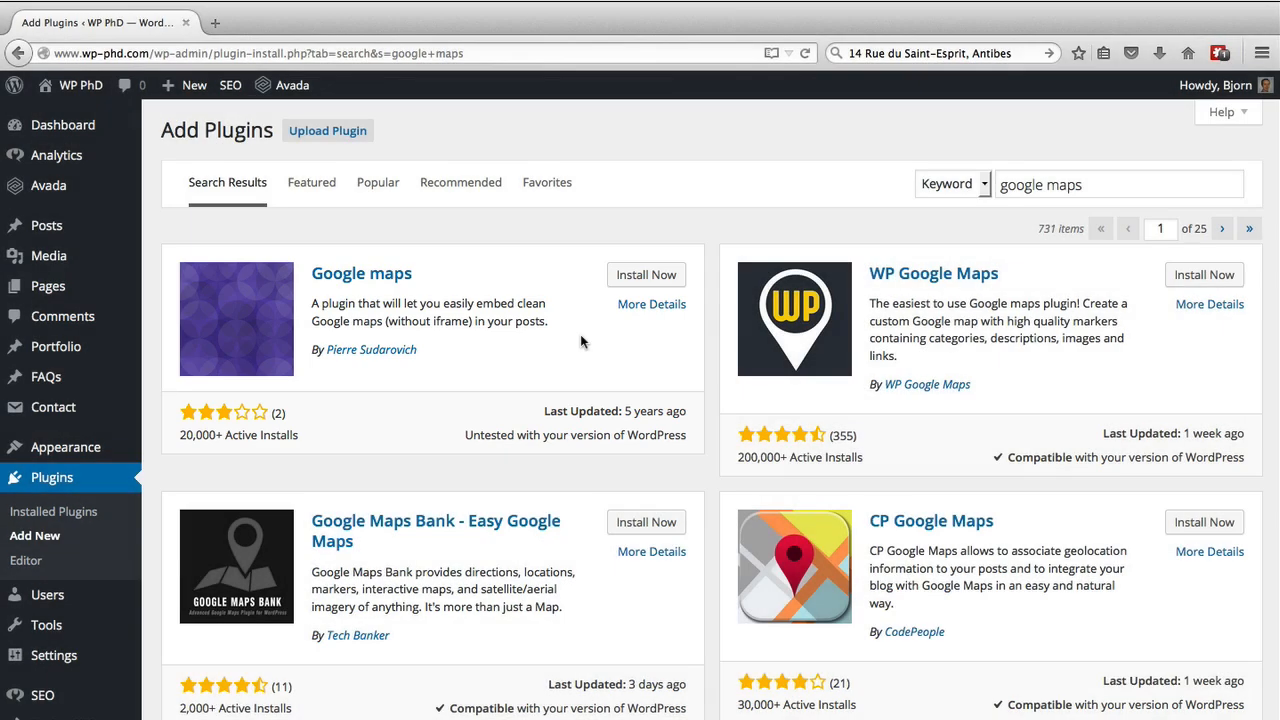
{"action": "mouse_move", "coordinate": [1096, 378]}
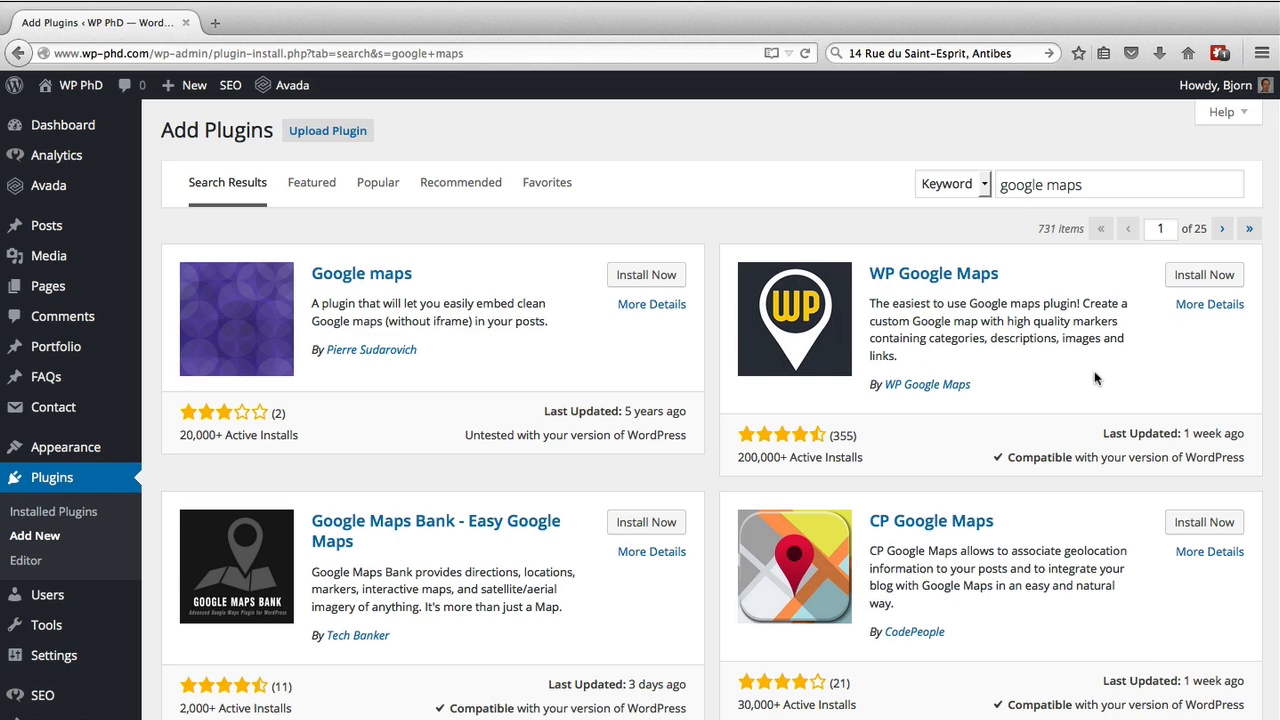
{"action": "mouse_move", "coordinate": [1058, 363]}
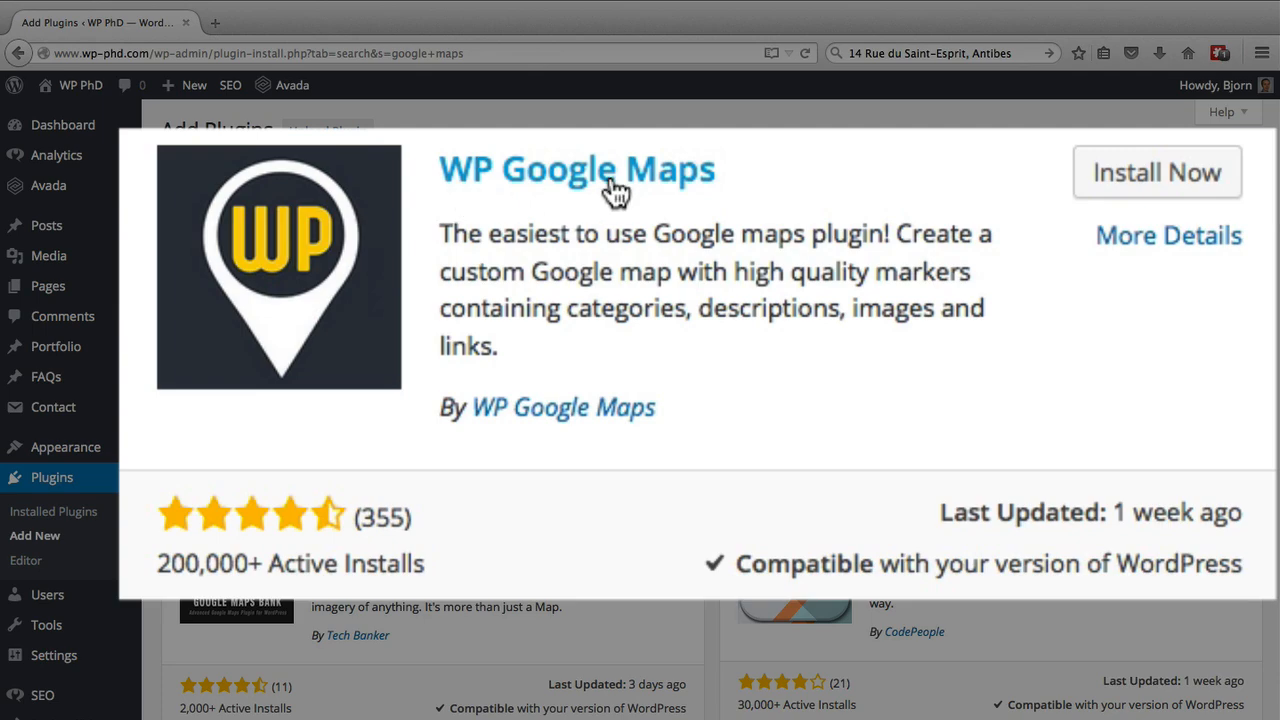
{"action": "mouse_move", "coordinate": [1157, 172]}
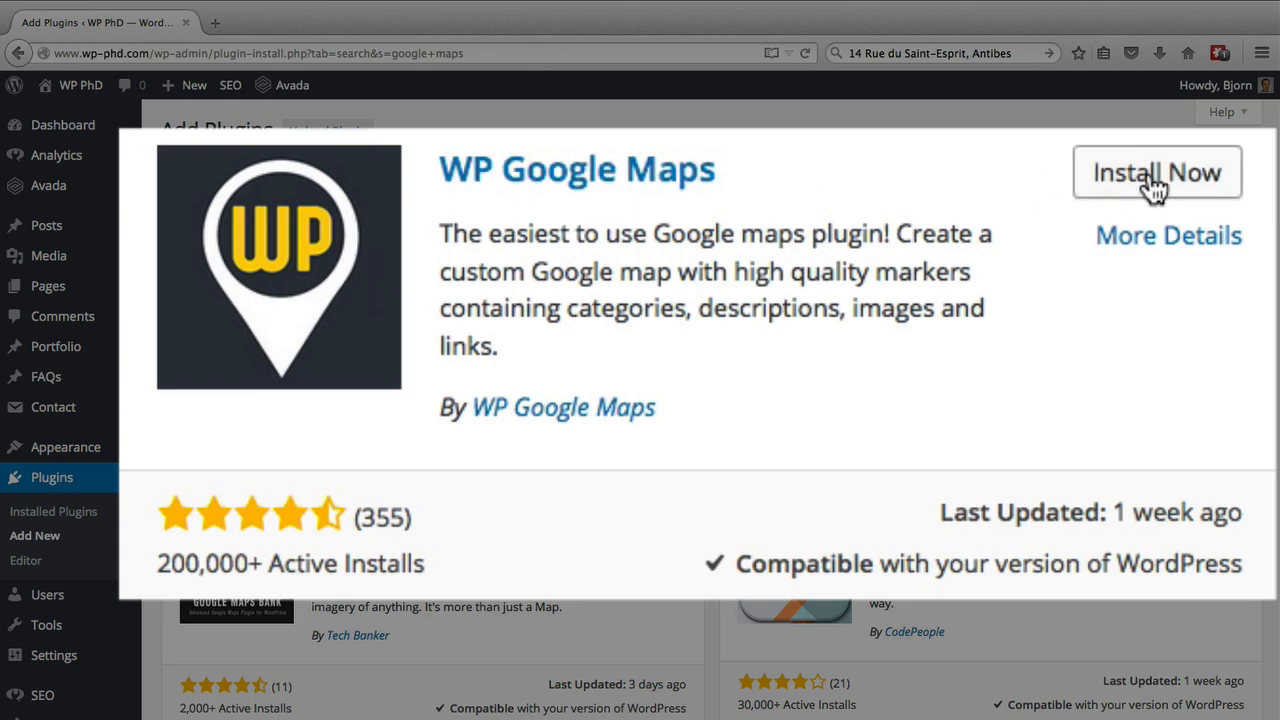
Step: Install the WP Google Maps plugin from its card and activate it
{"action": "left_click", "coordinate": [1157, 172]}
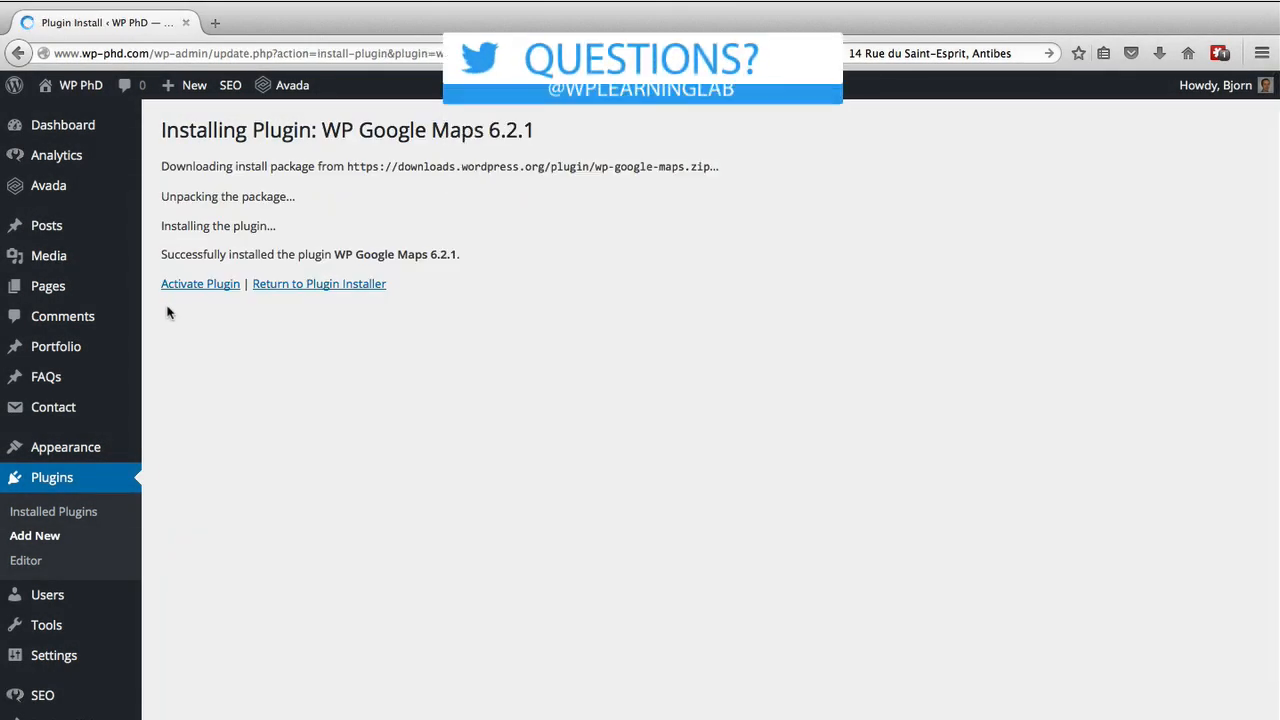
{"action": "left_click", "coordinate": [200, 283]}
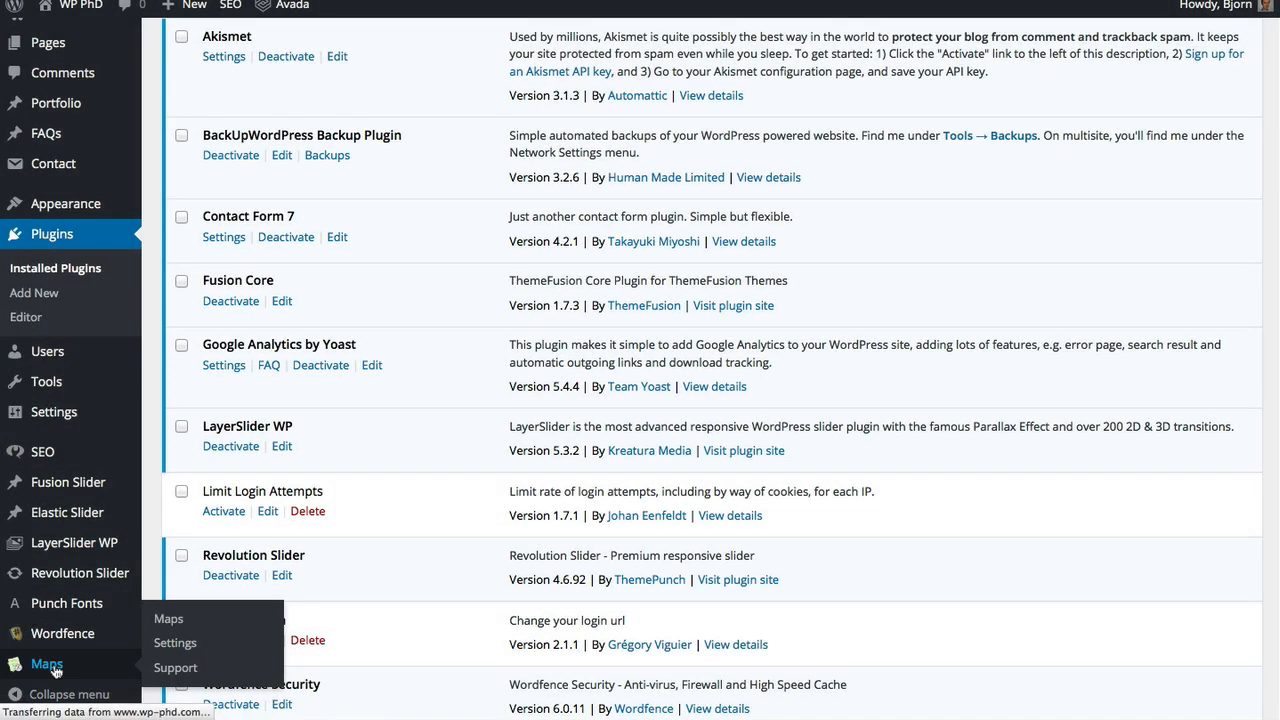
Step: Open the Maps admin page showing the single map 'My first map'
{"action": "left_click", "coordinate": [168, 618]}
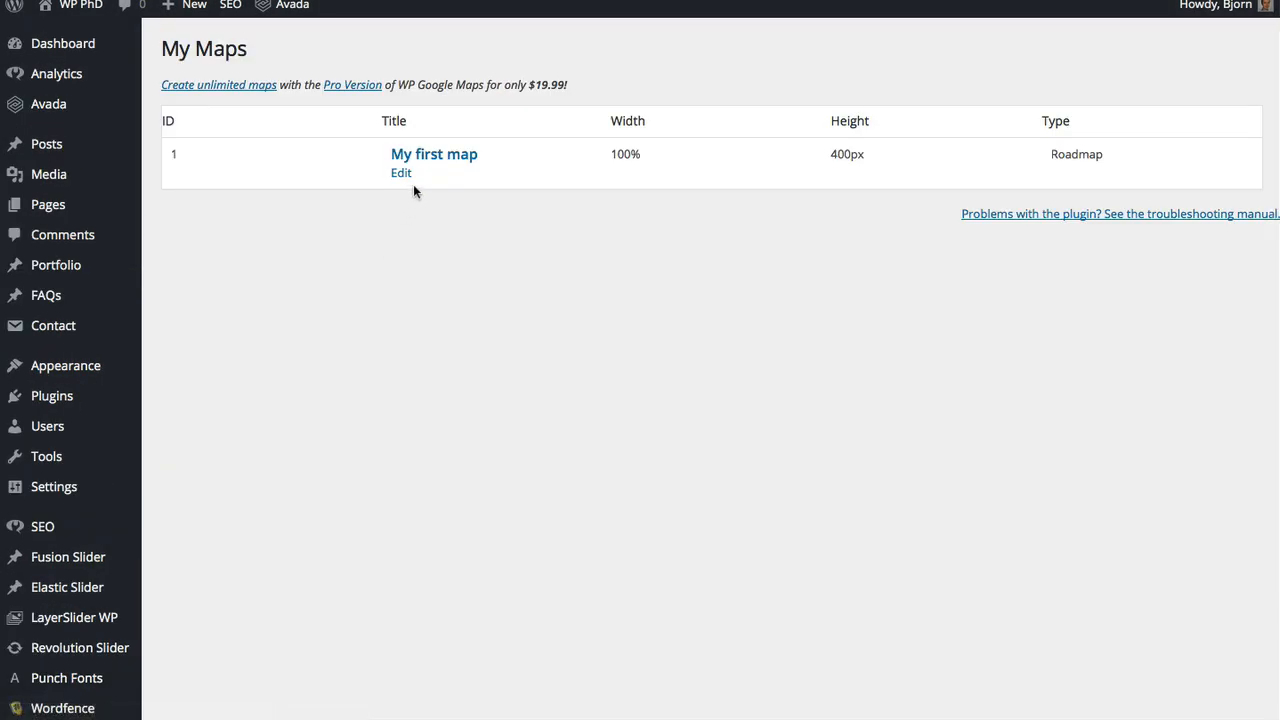
{"action": "mouse_move", "coordinate": [451, 174]}
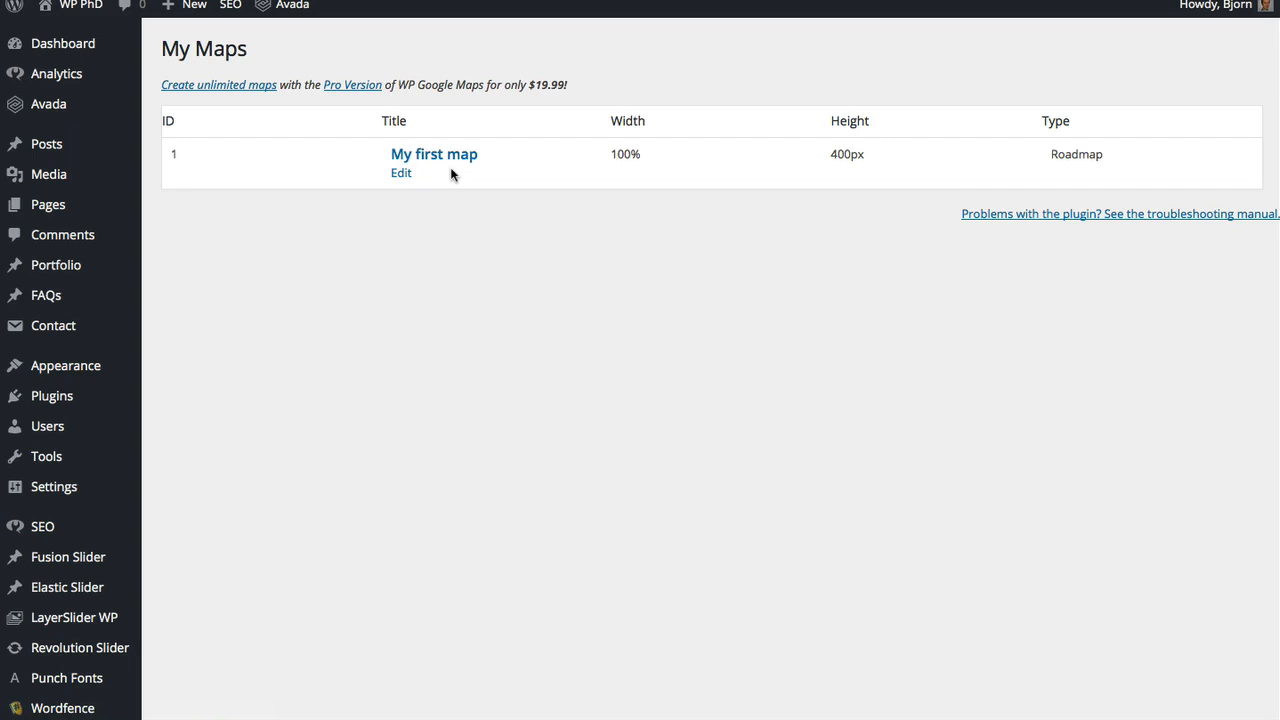
{"action": "mouse_move", "coordinate": [452, 160]}
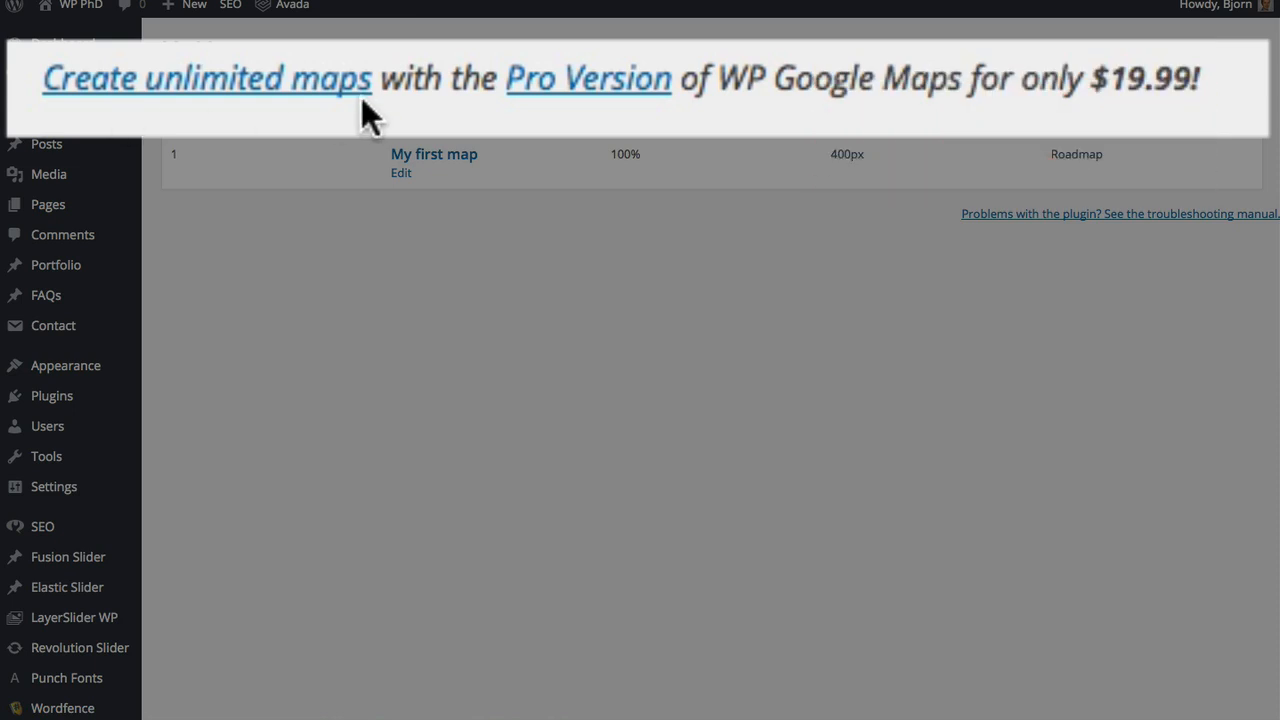
{"action": "mouse_move", "coordinate": [1195, 95]}
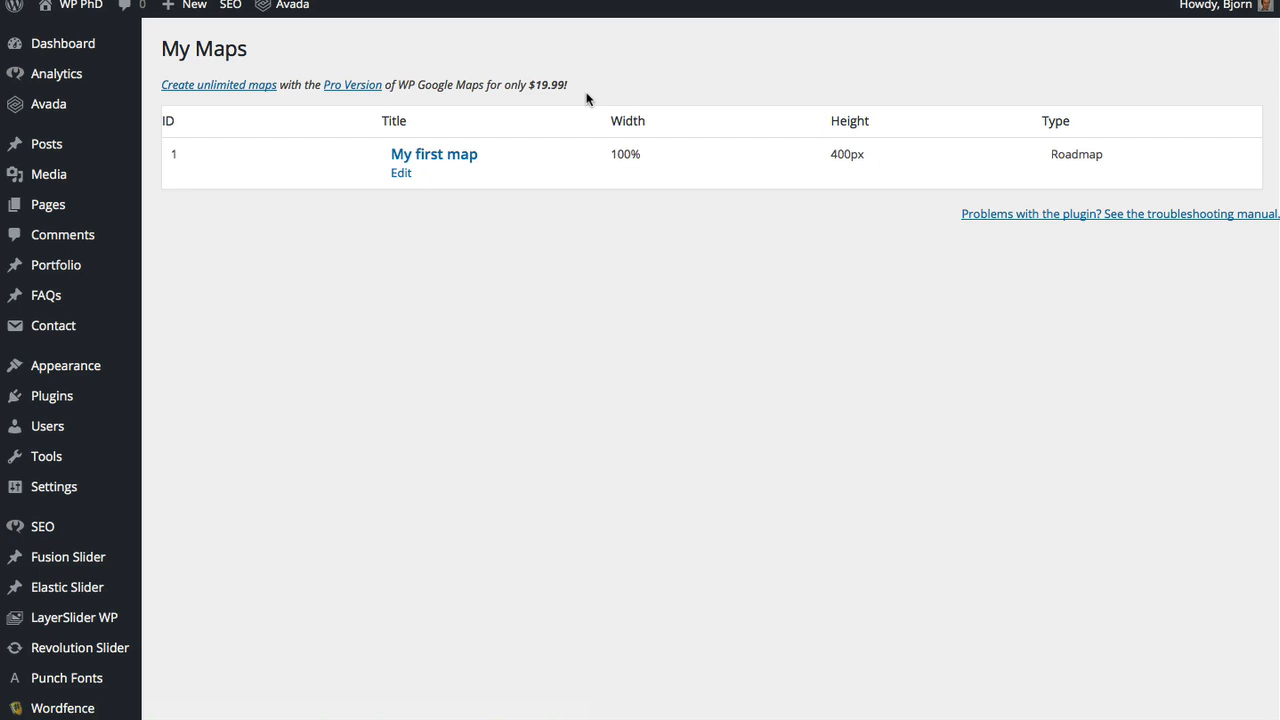
{"action": "mouse_move", "coordinate": [420, 207]}
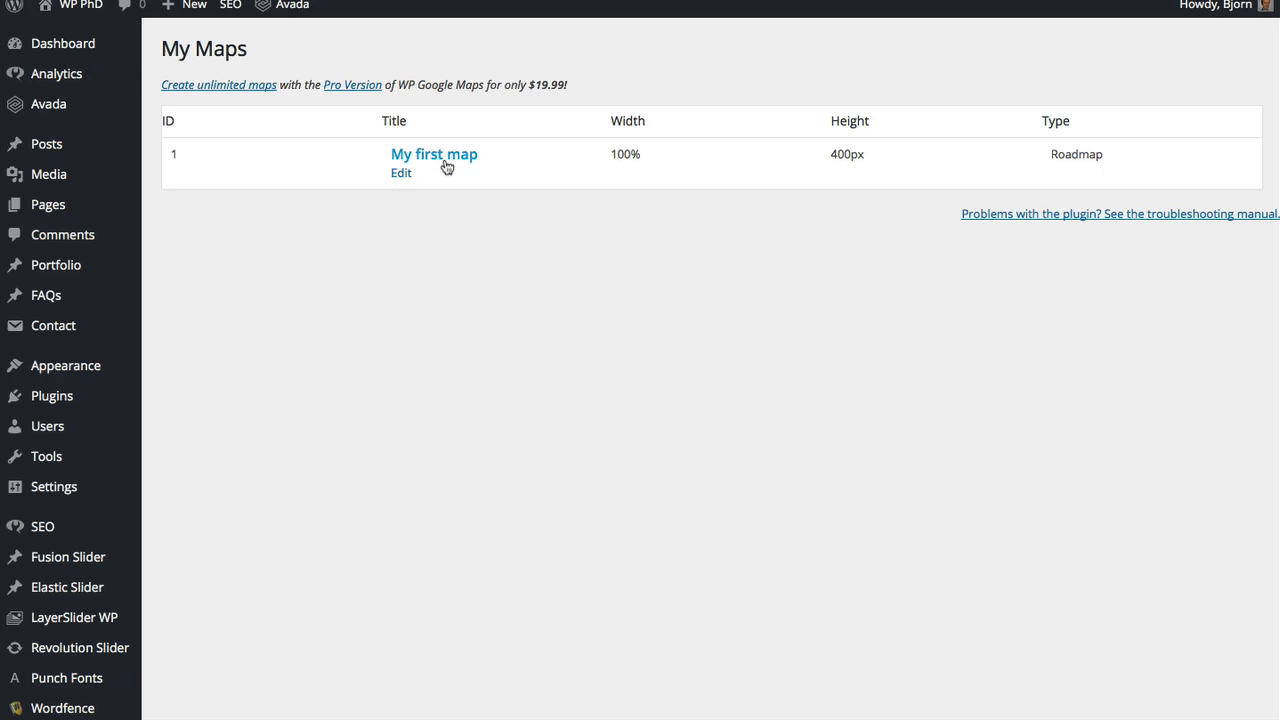
Step: Change the Map Name of 'My first map' to 'Company Location'
{"action": "left_click", "coordinate": [401, 172]}
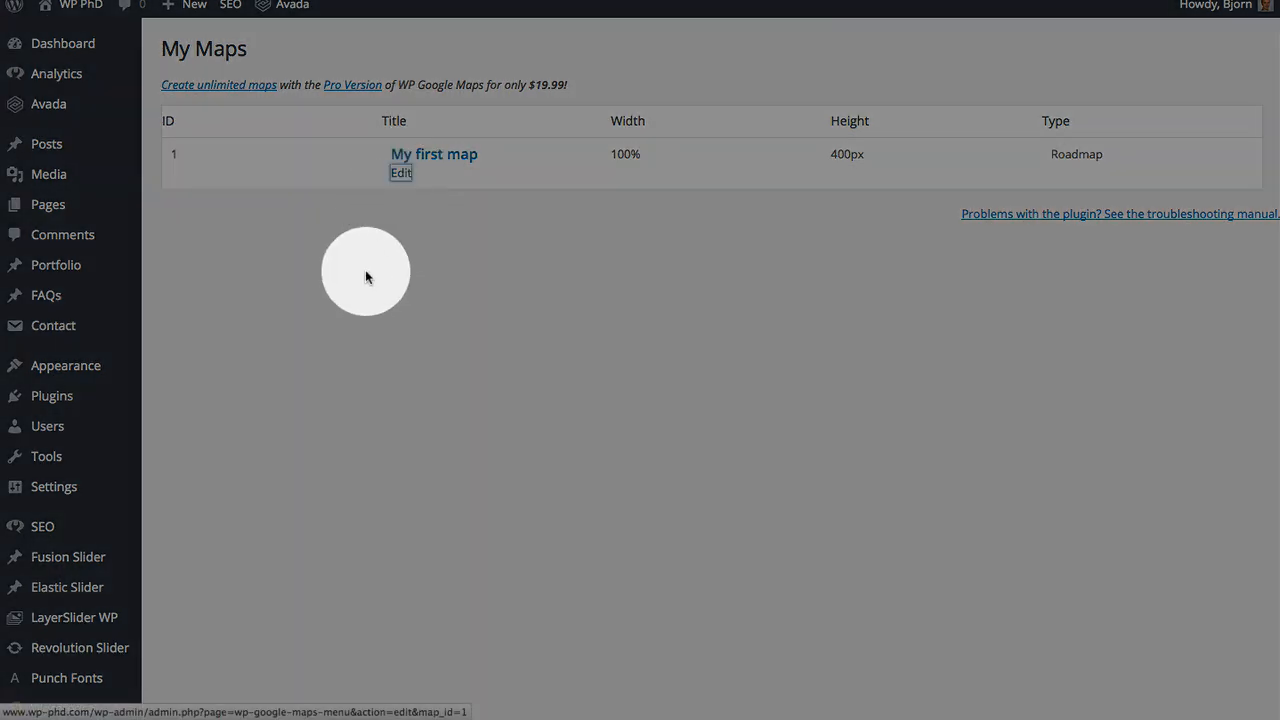
{"action": "left_click", "coordinate": [433, 153]}
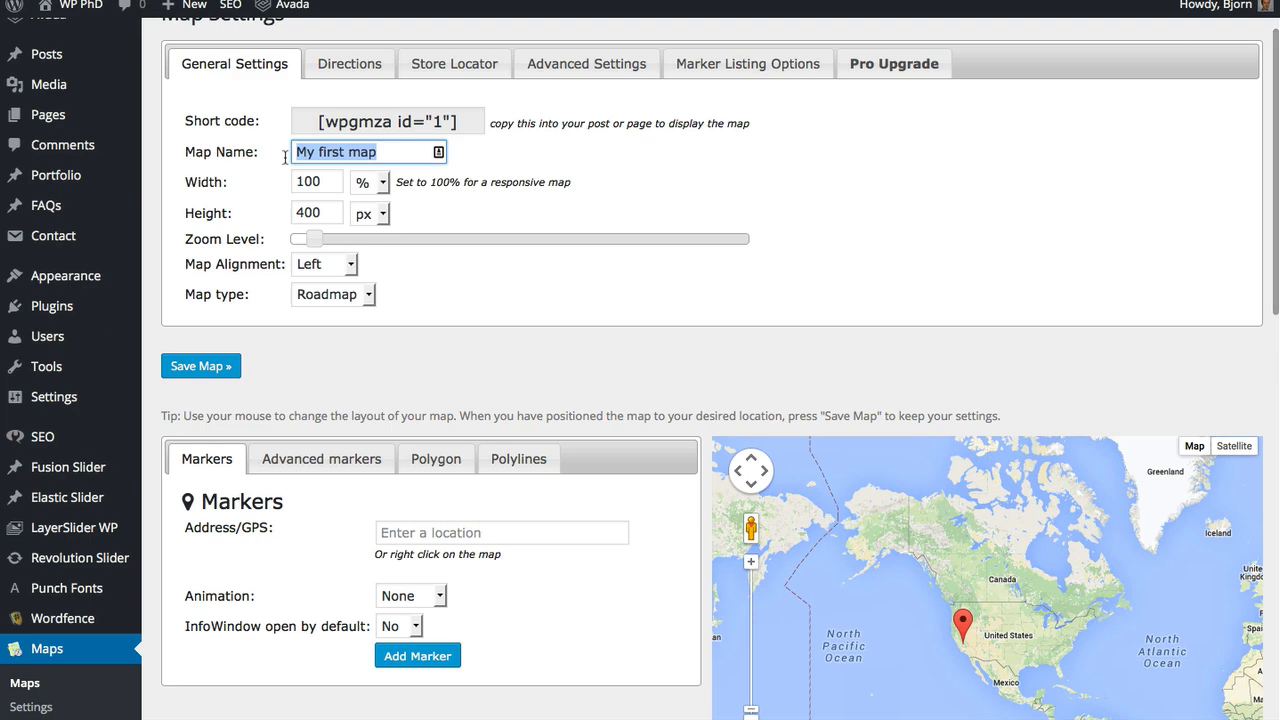
{"action": "type", "text": "Company Location"}
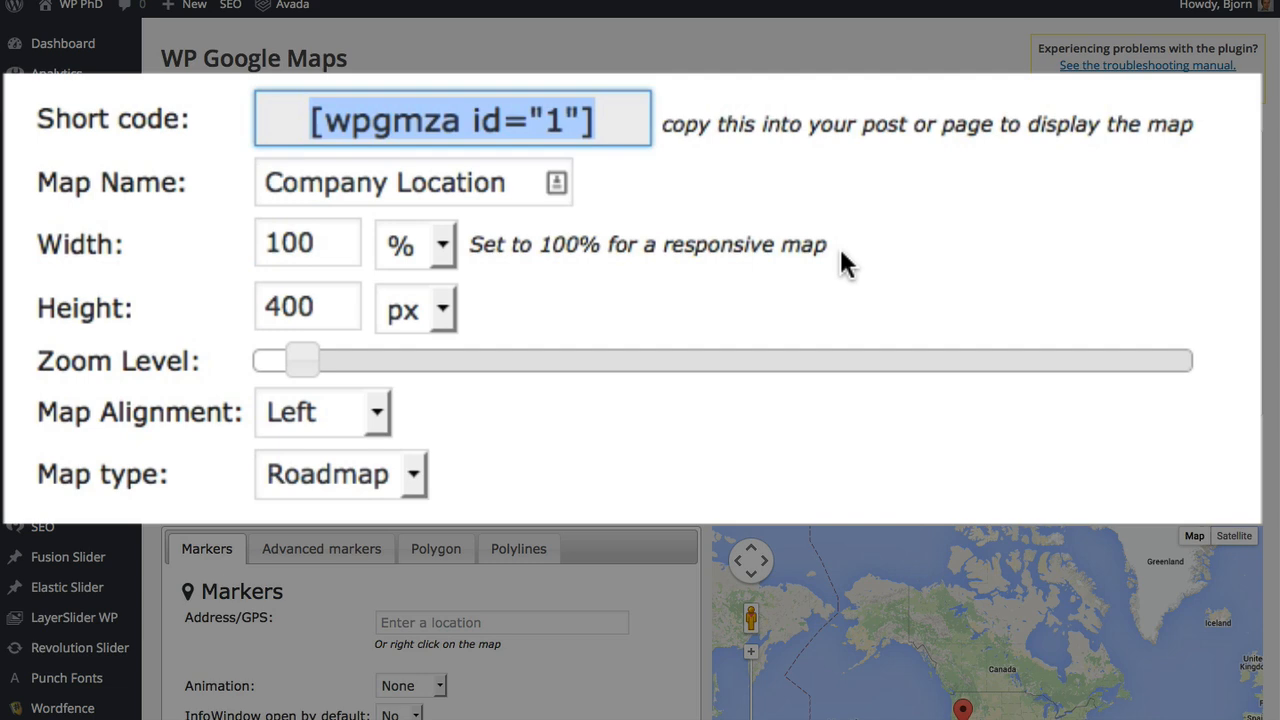
{"action": "mouse_move", "coordinate": [120, 270]}
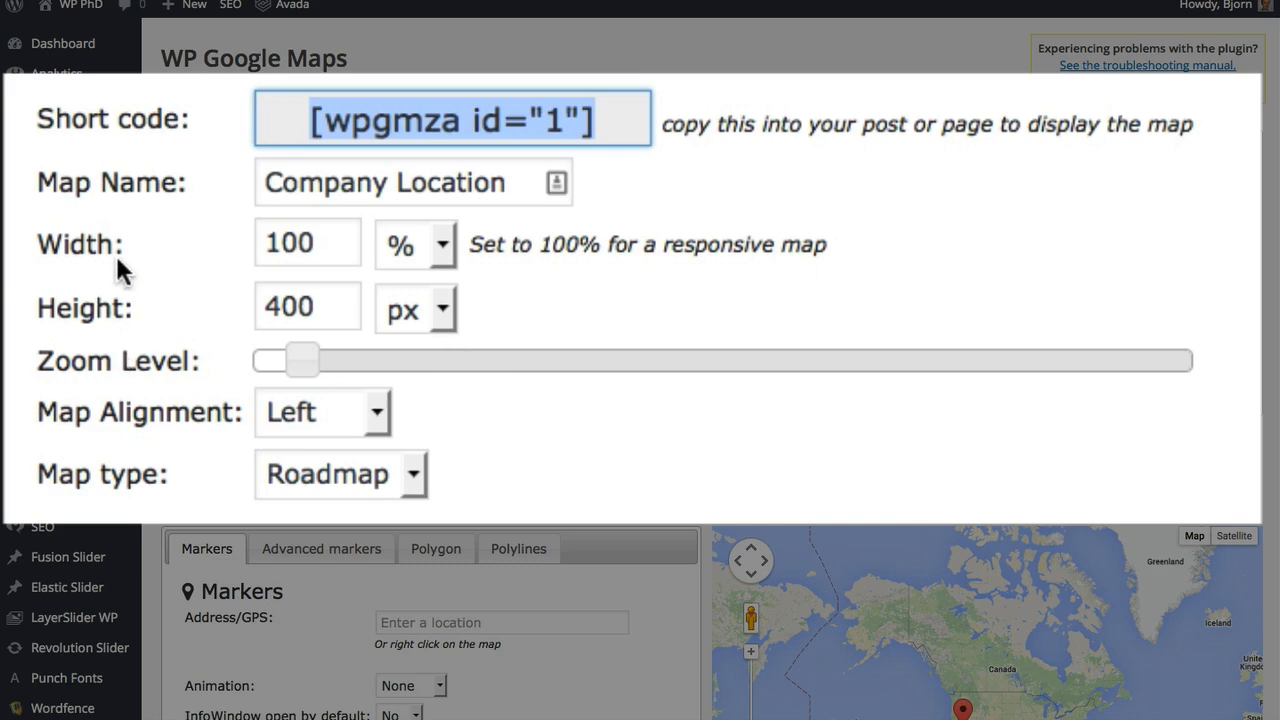
{"action": "mouse_move", "coordinate": [93, 368]}
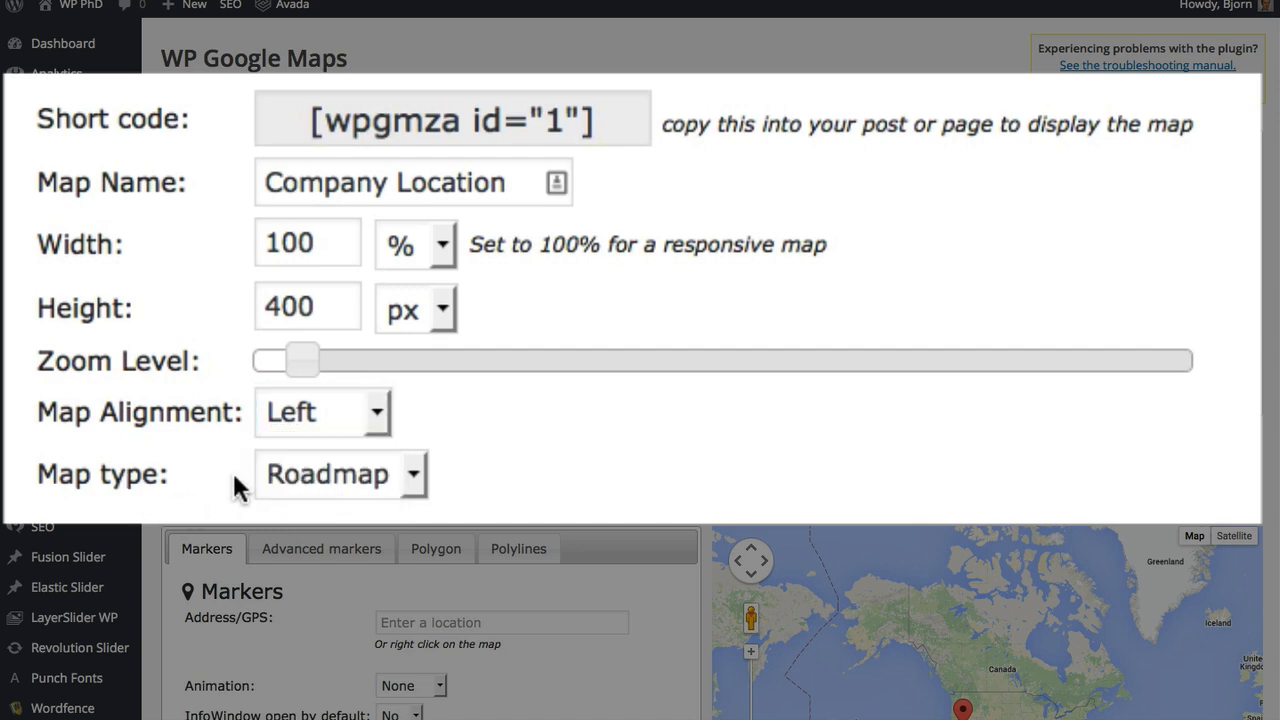
{"action": "left_click", "coordinate": [340, 474]}
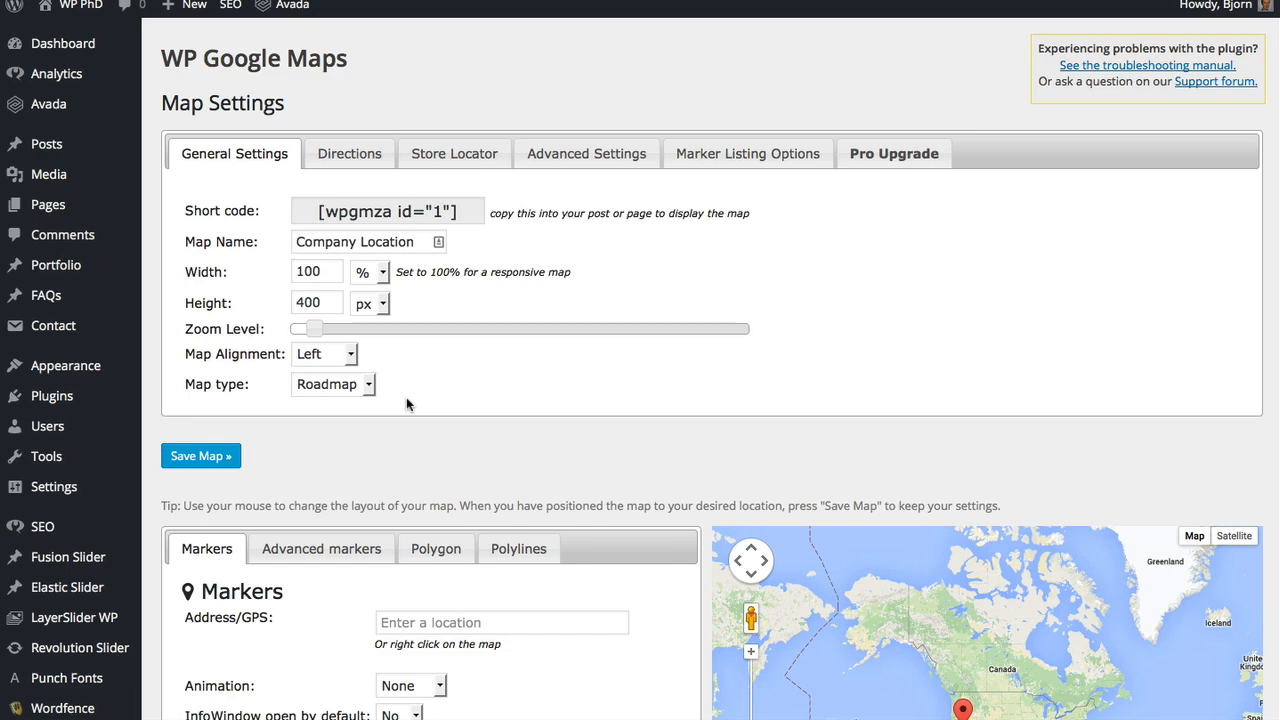
Step: Look at the Directions options, then display the disabled Store Locator settings
{"action": "left_click", "coordinate": [349, 153]}
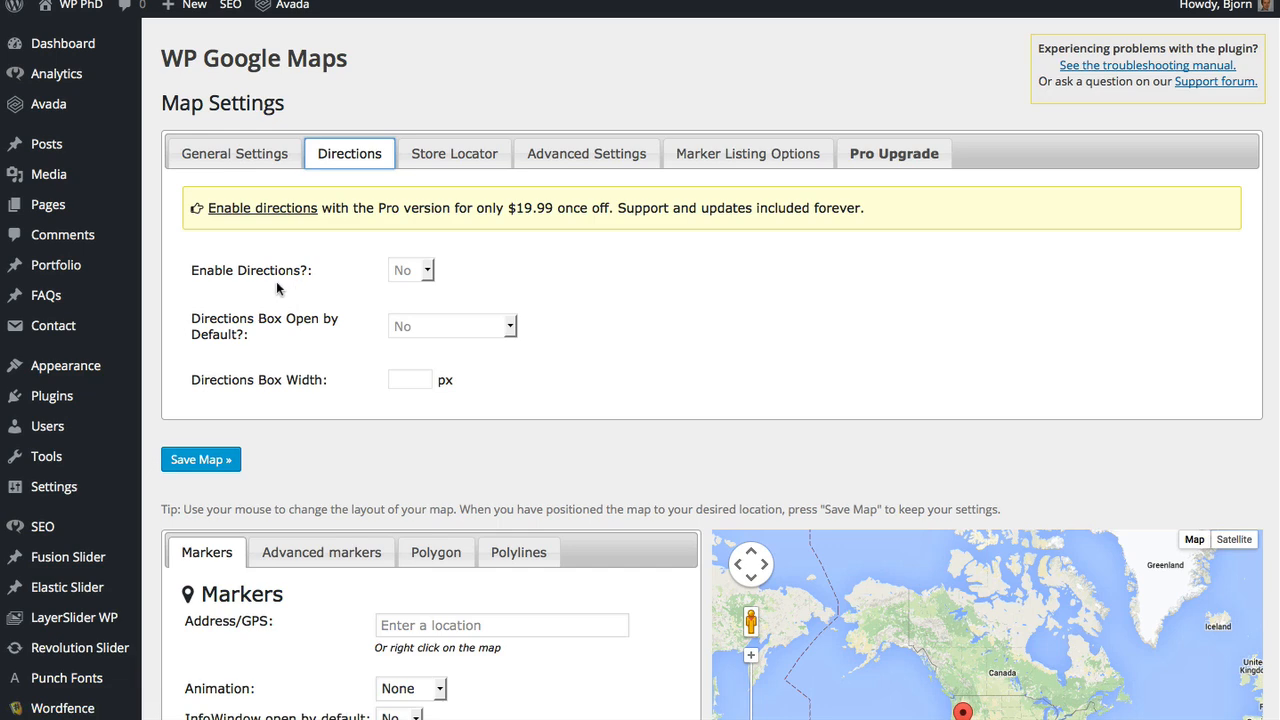
{"action": "mouse_move", "coordinate": [337, 290]}
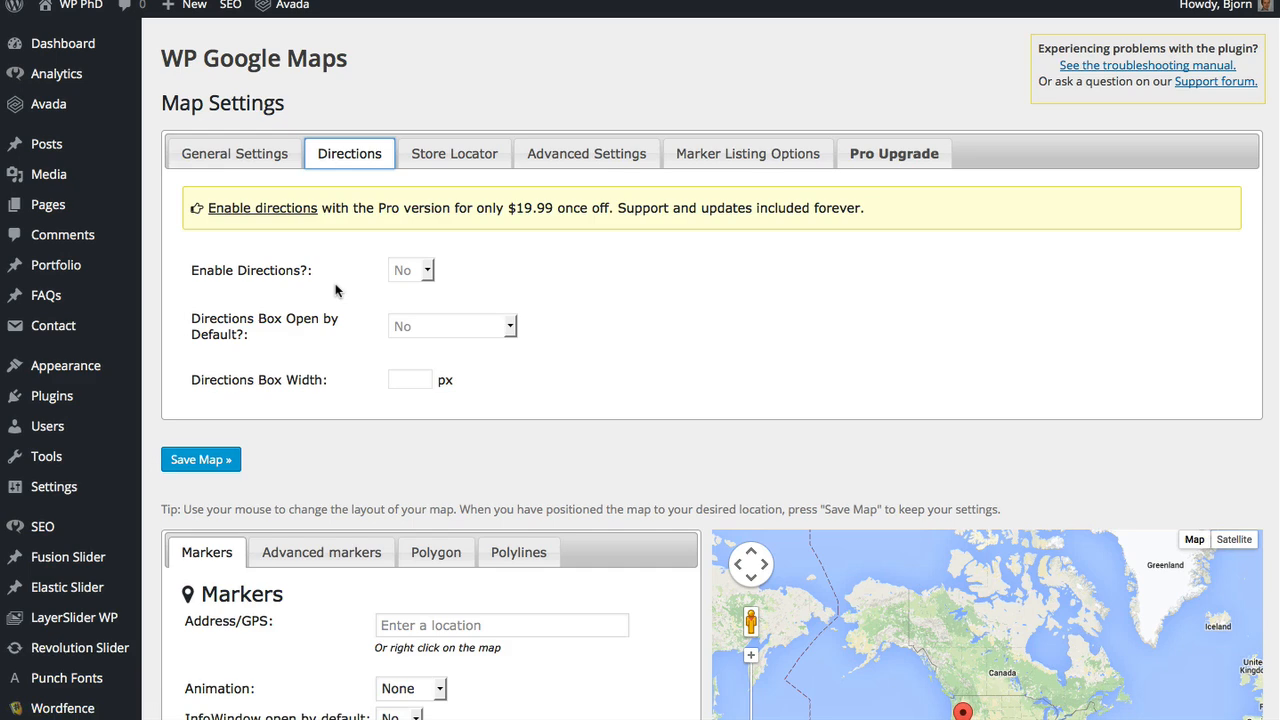
{"action": "mouse_move", "coordinate": [454, 153]}
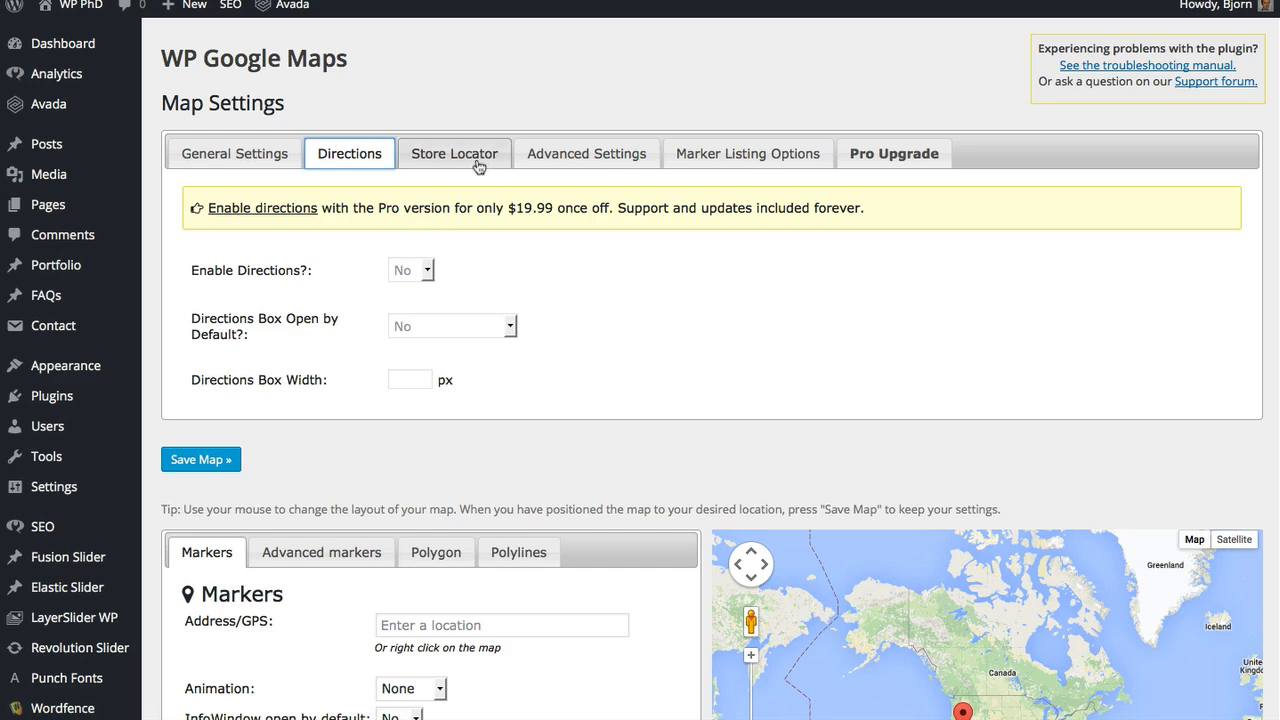
{"action": "left_click", "coordinate": [454, 153]}
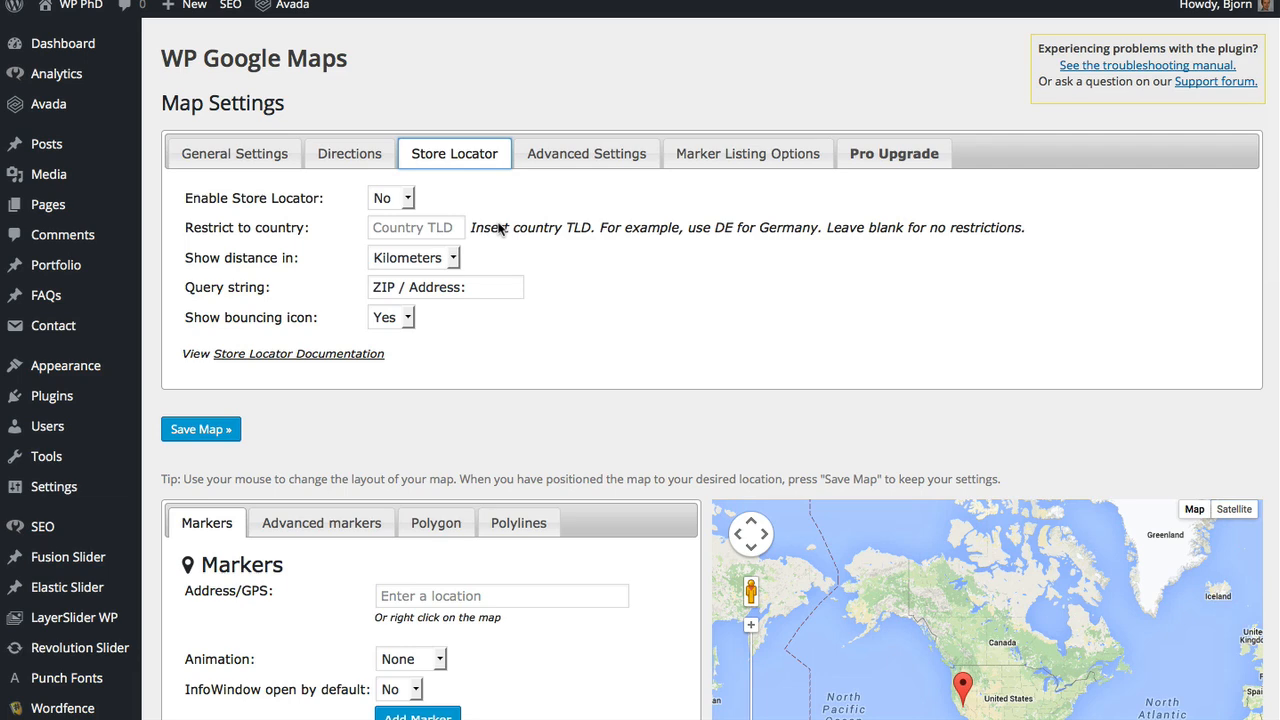
Step: Review the Advanced Settings layer options, then view the Pro-only Marker Listing Options
{"action": "left_click", "coordinate": [586, 153]}
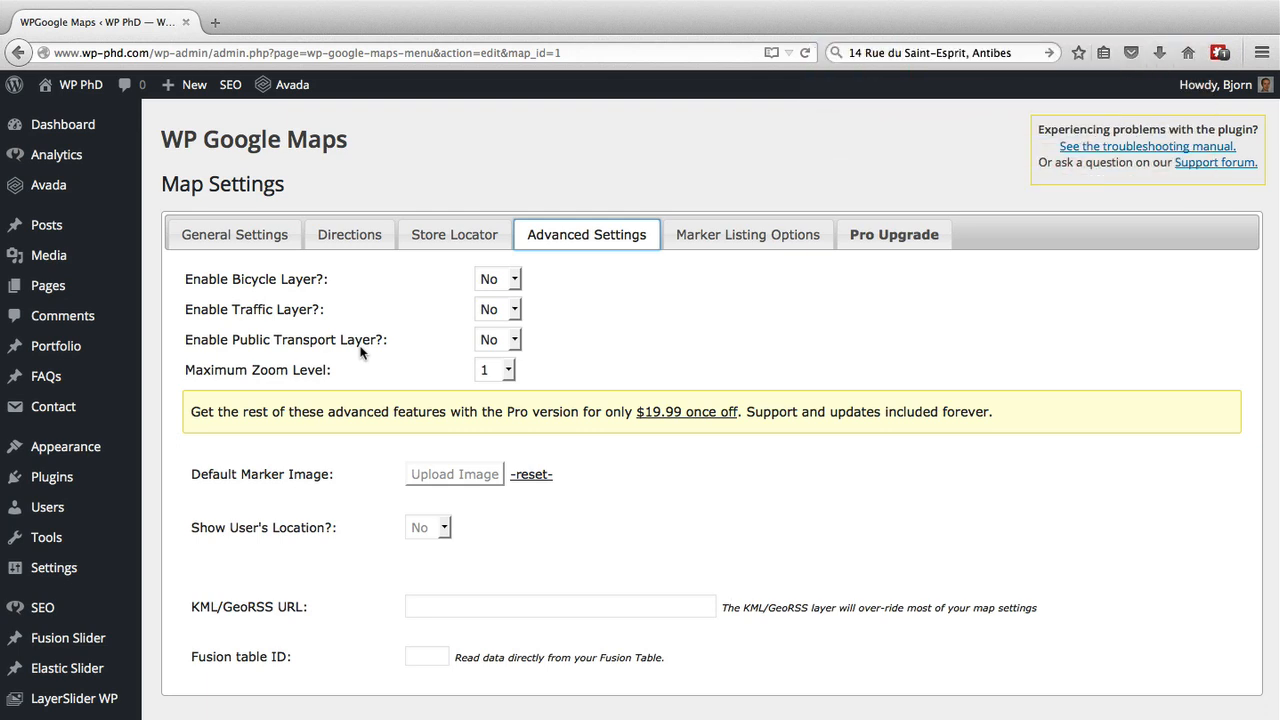
{"action": "left_click", "coordinate": [747, 234]}
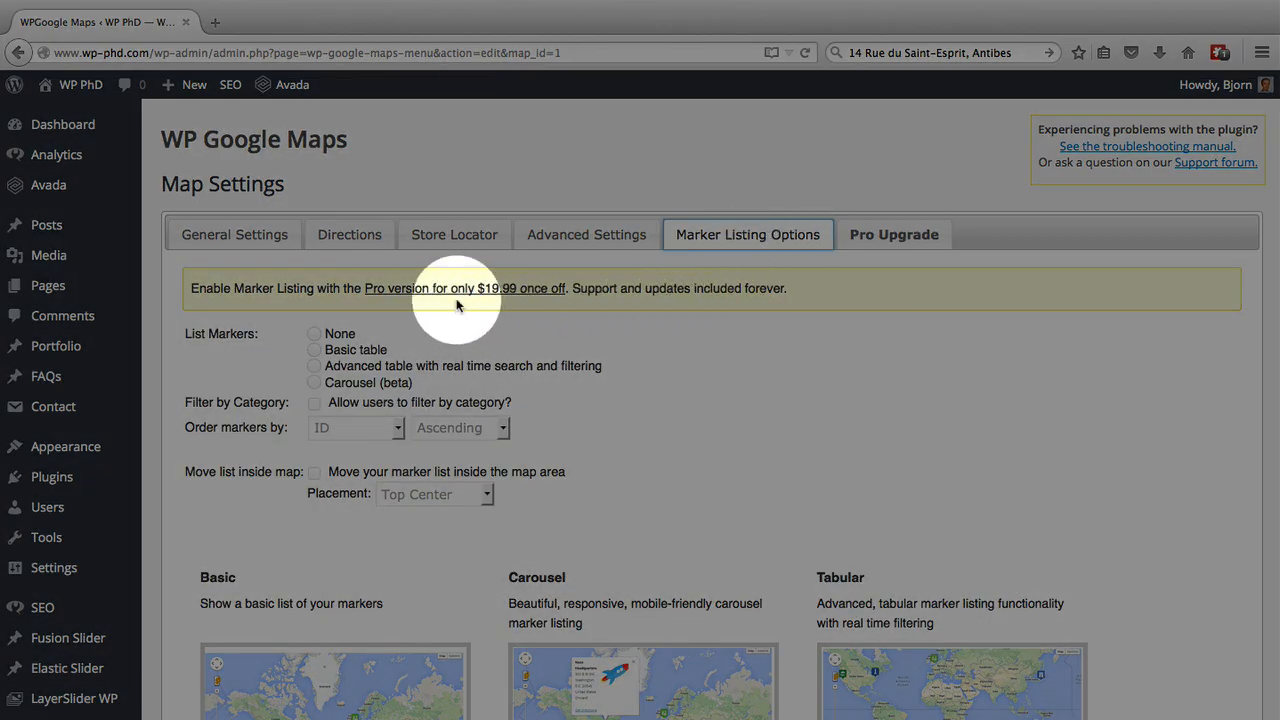
Step: Scroll through the Basic, Carousel and Tabular marker listing style previews
{"action": "scroll", "scroll_direction": "down", "scroll_amount": 3}
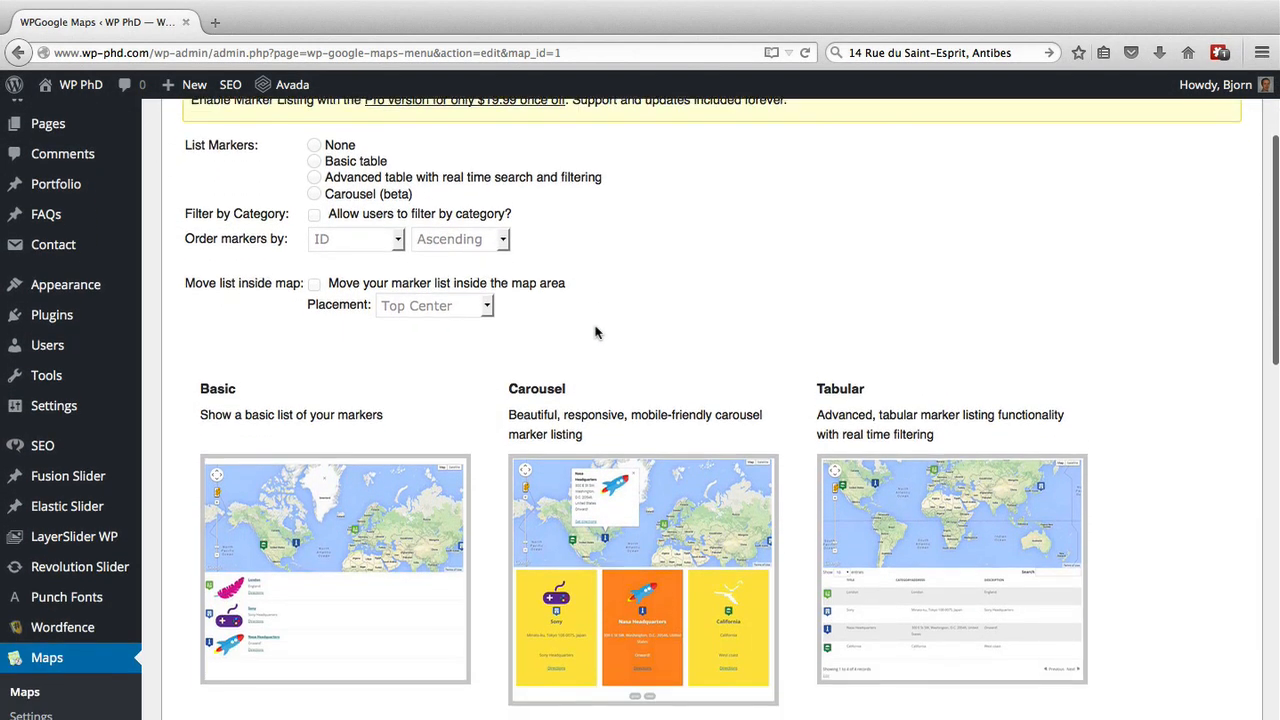
{"action": "scroll", "scroll_direction": "down", "scroll_amount": 3}
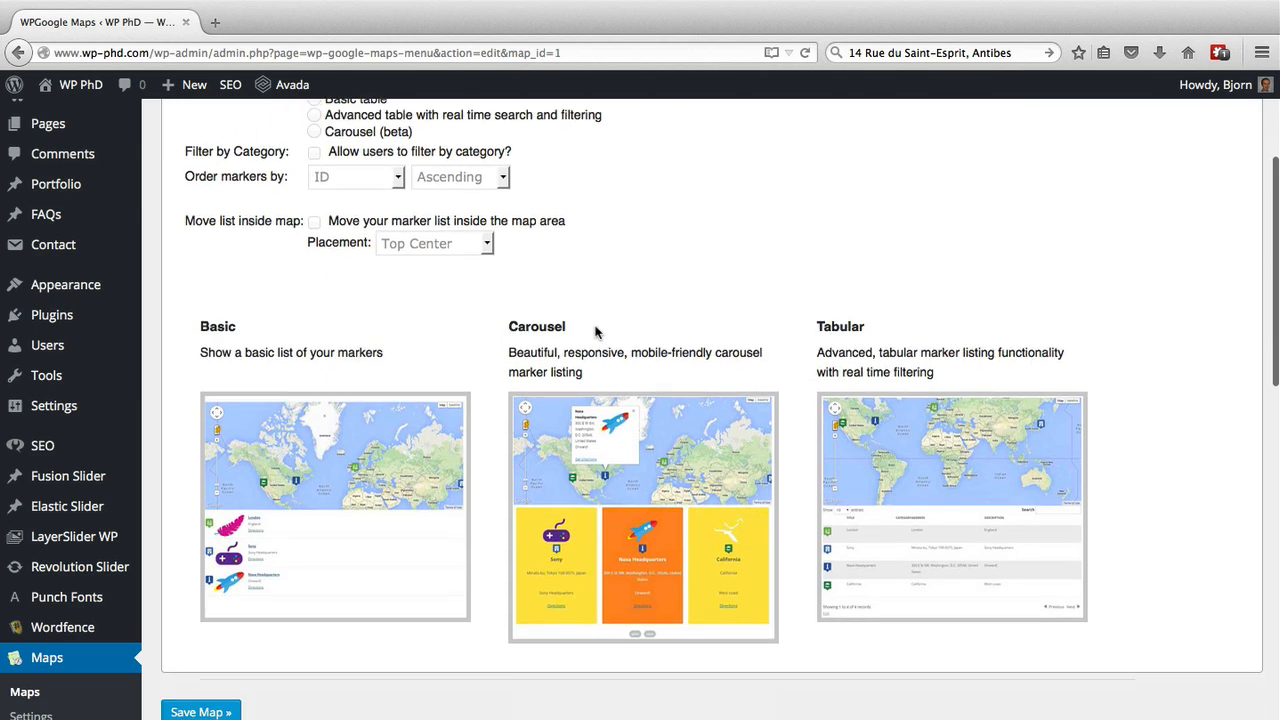
{"action": "mouse_move", "coordinate": [200, 362]}
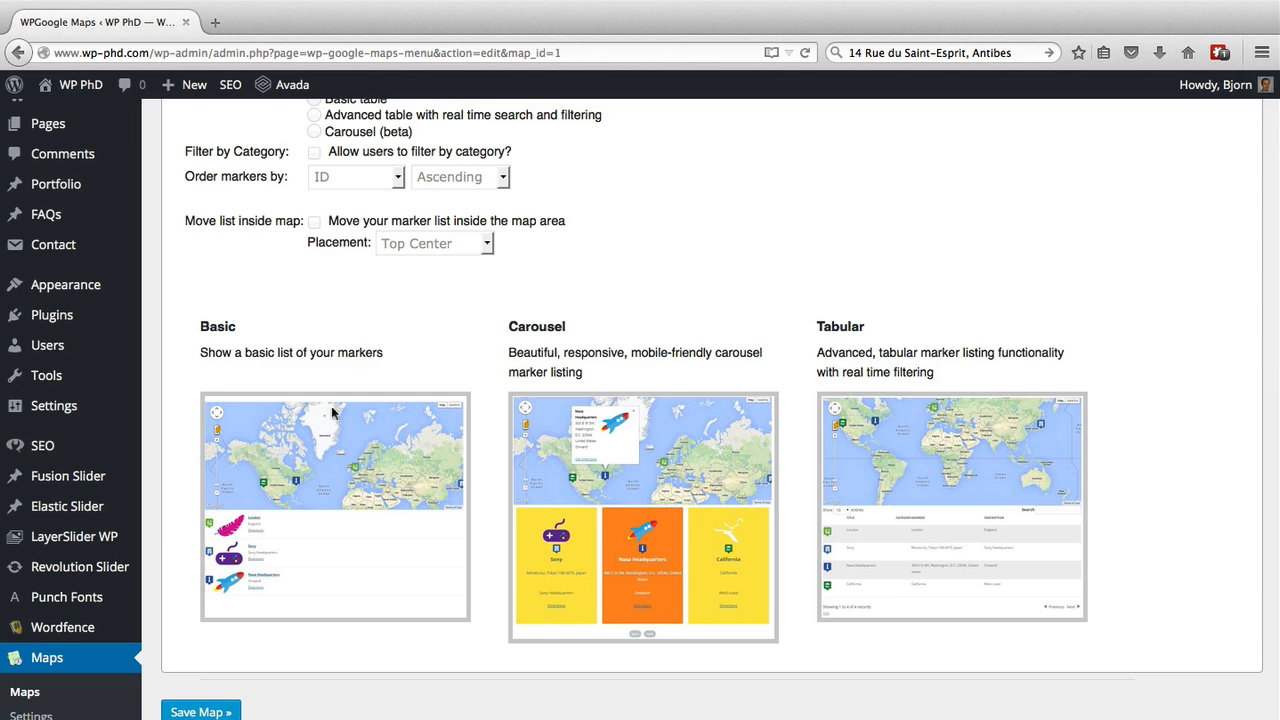
{"action": "mouse_move", "coordinate": [347, 523]}
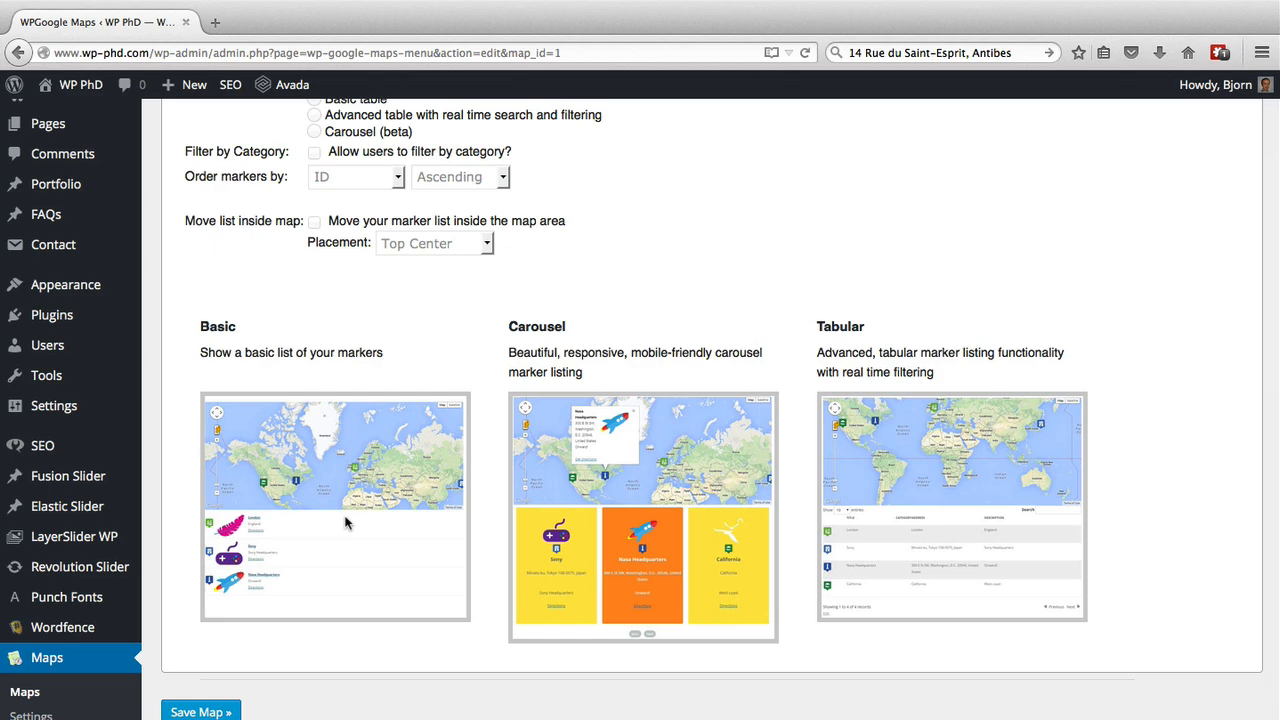
{"action": "mouse_move", "coordinate": [505, 514]}
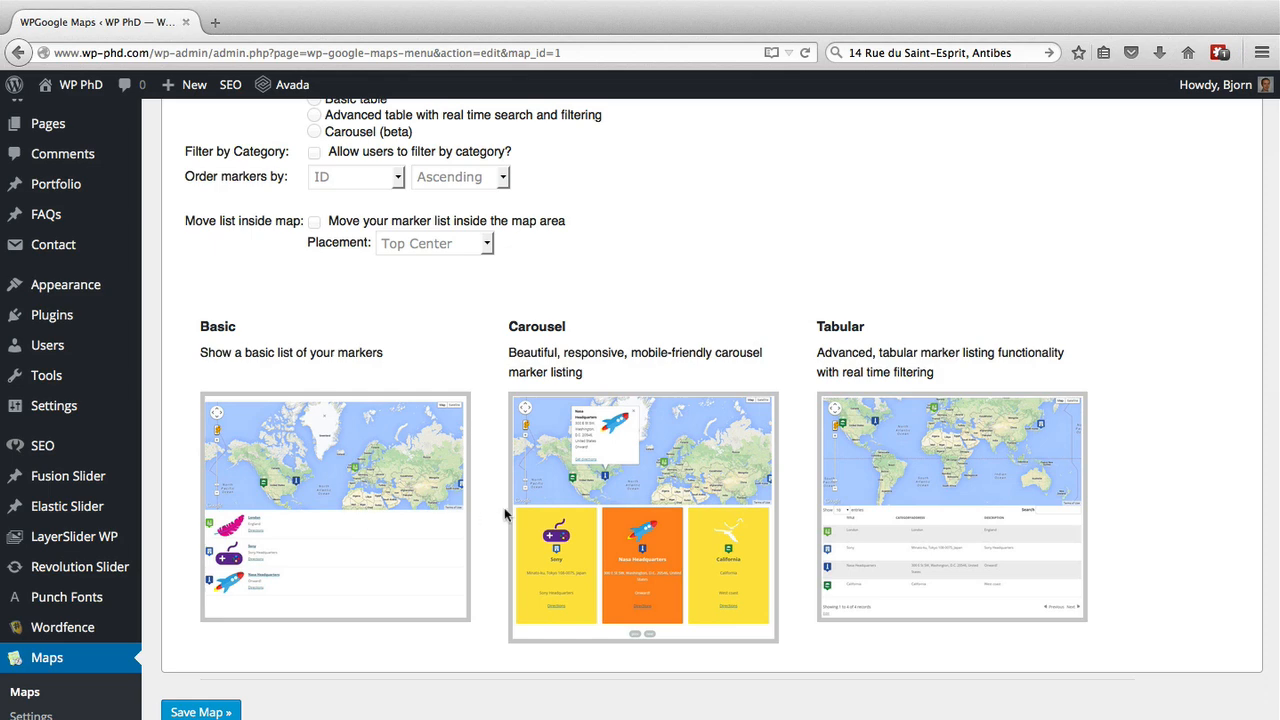
{"action": "mouse_move", "coordinate": [633, 427]}
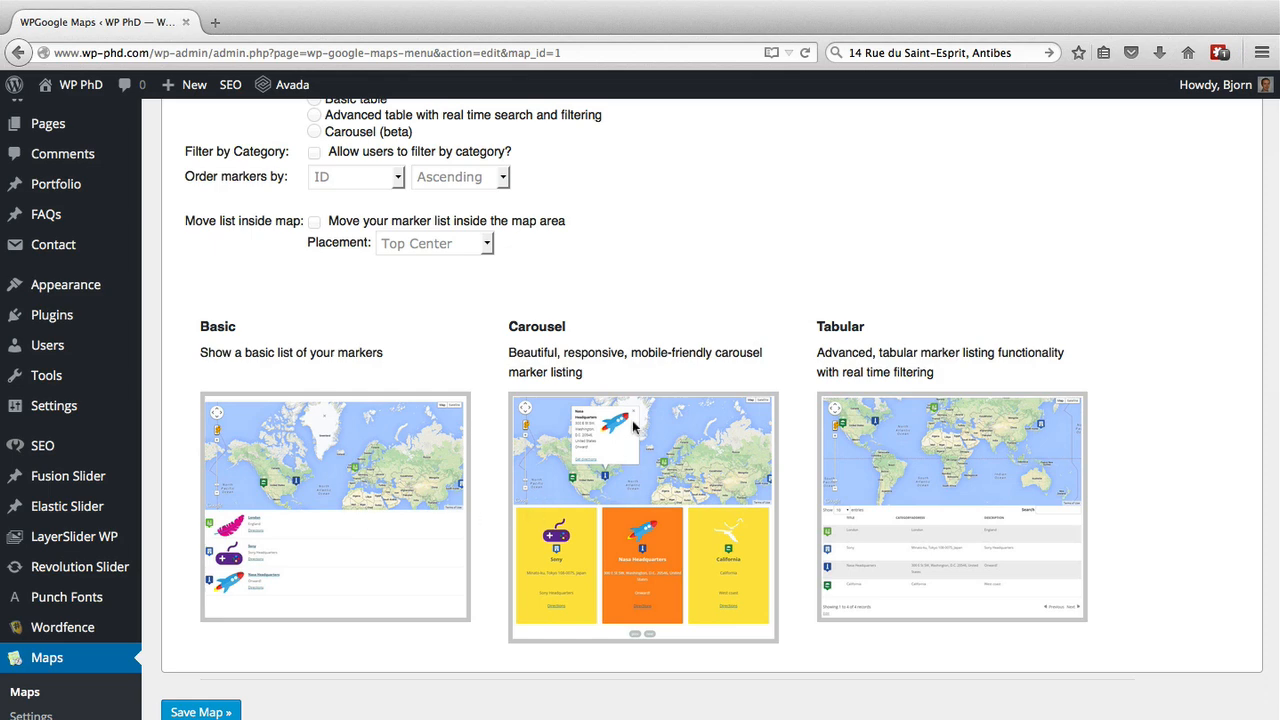
{"action": "mouse_move", "coordinate": [632, 428]}
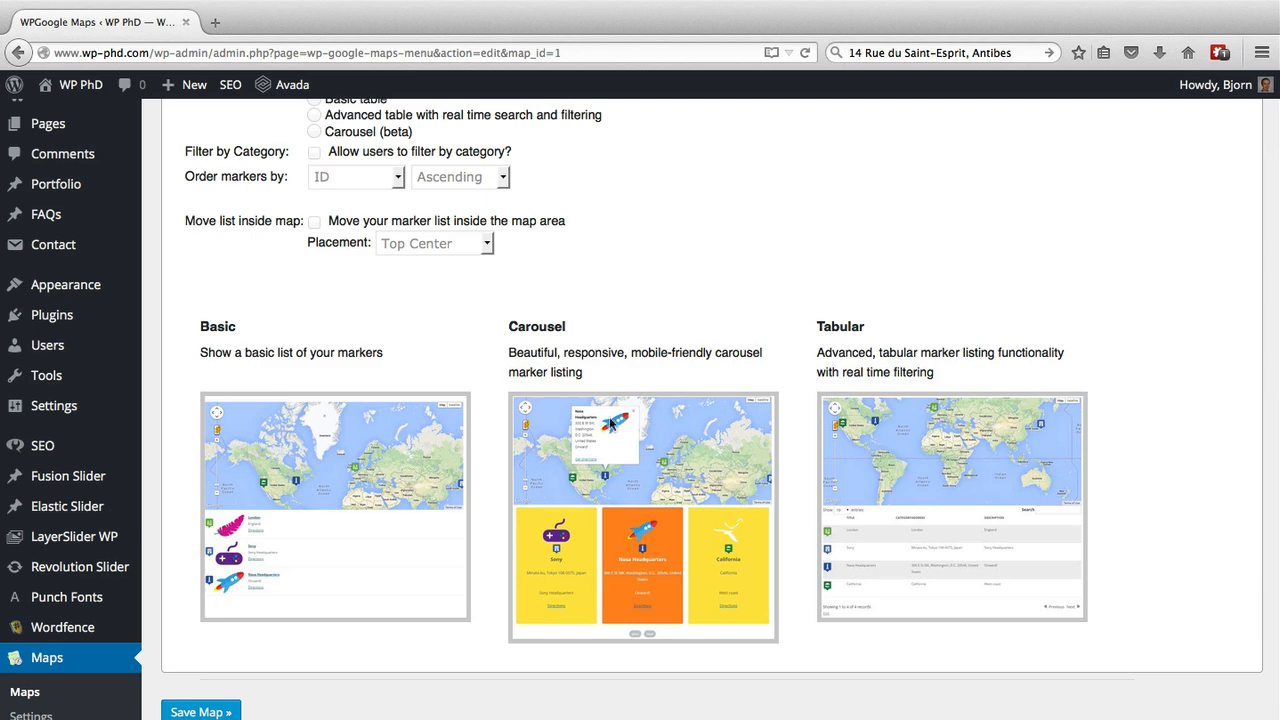
{"action": "mouse_move", "coordinate": [623, 424]}
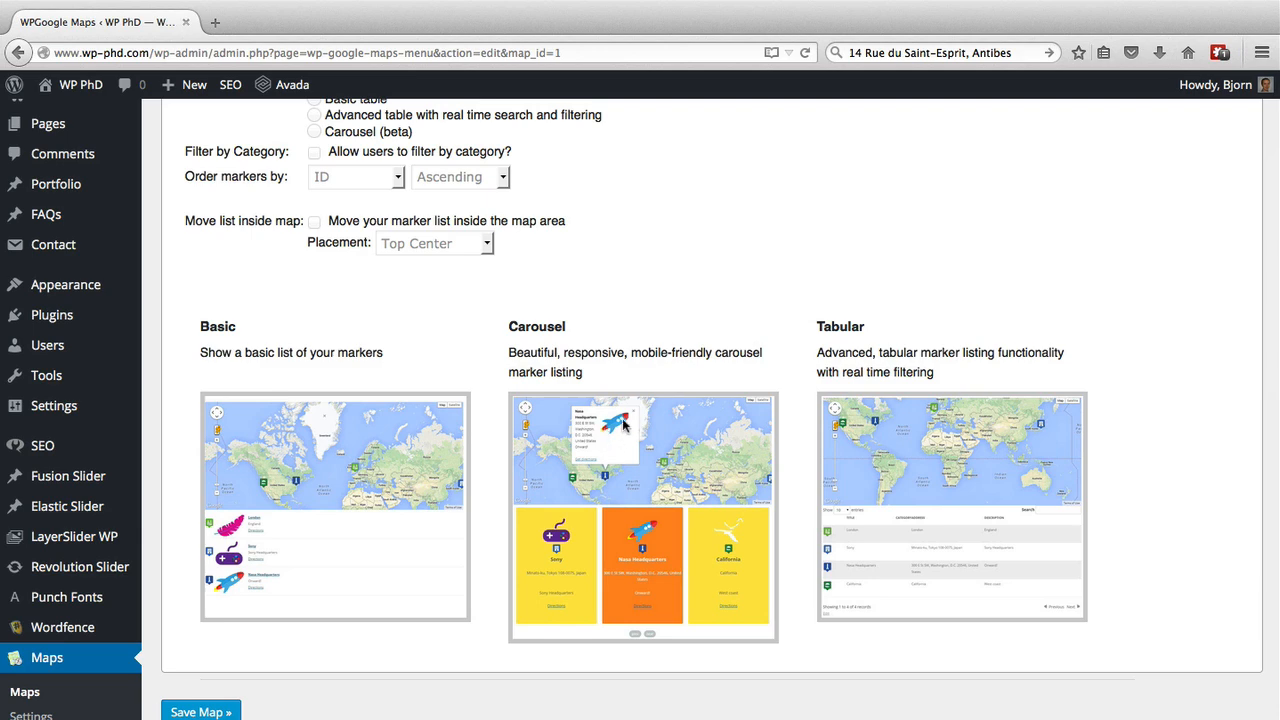
{"action": "mouse_move", "coordinate": [668, 452]}
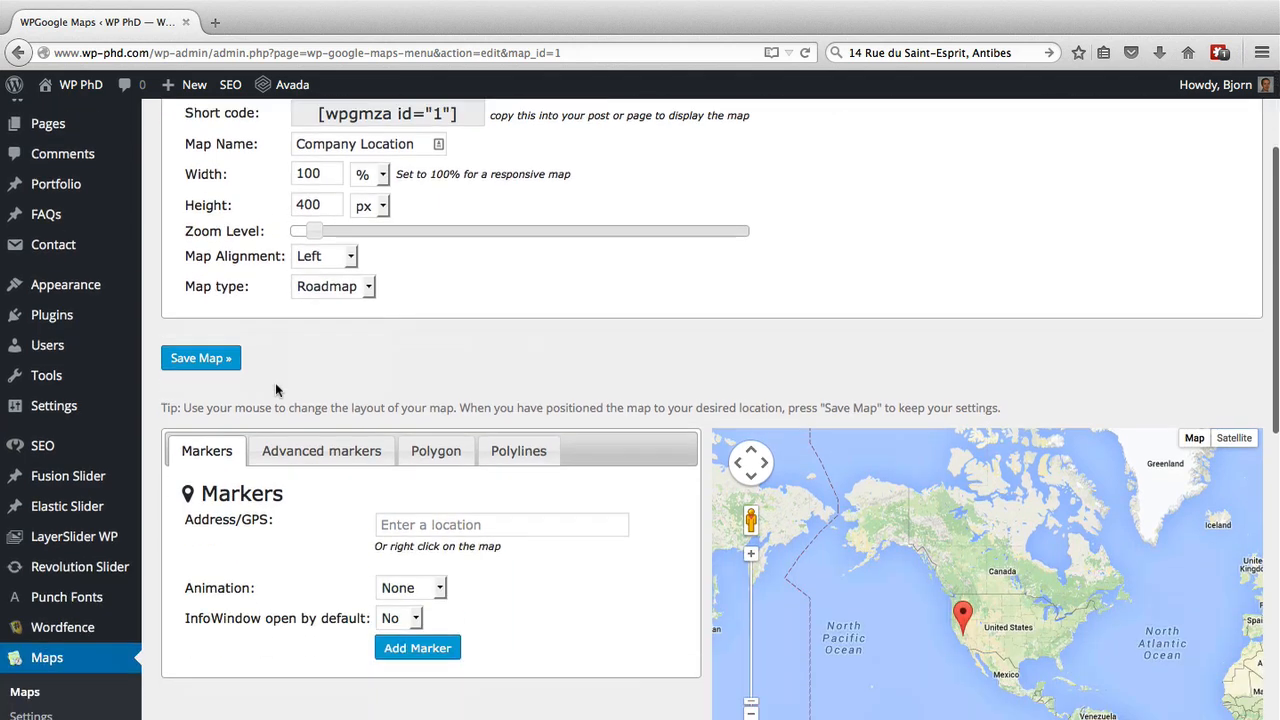
Step: Paste '14 Rue du Saint-Esprit, Antibes' as the address and add it as a marker
{"action": "scroll", "scroll_direction": "down", "scroll_amount": 3}
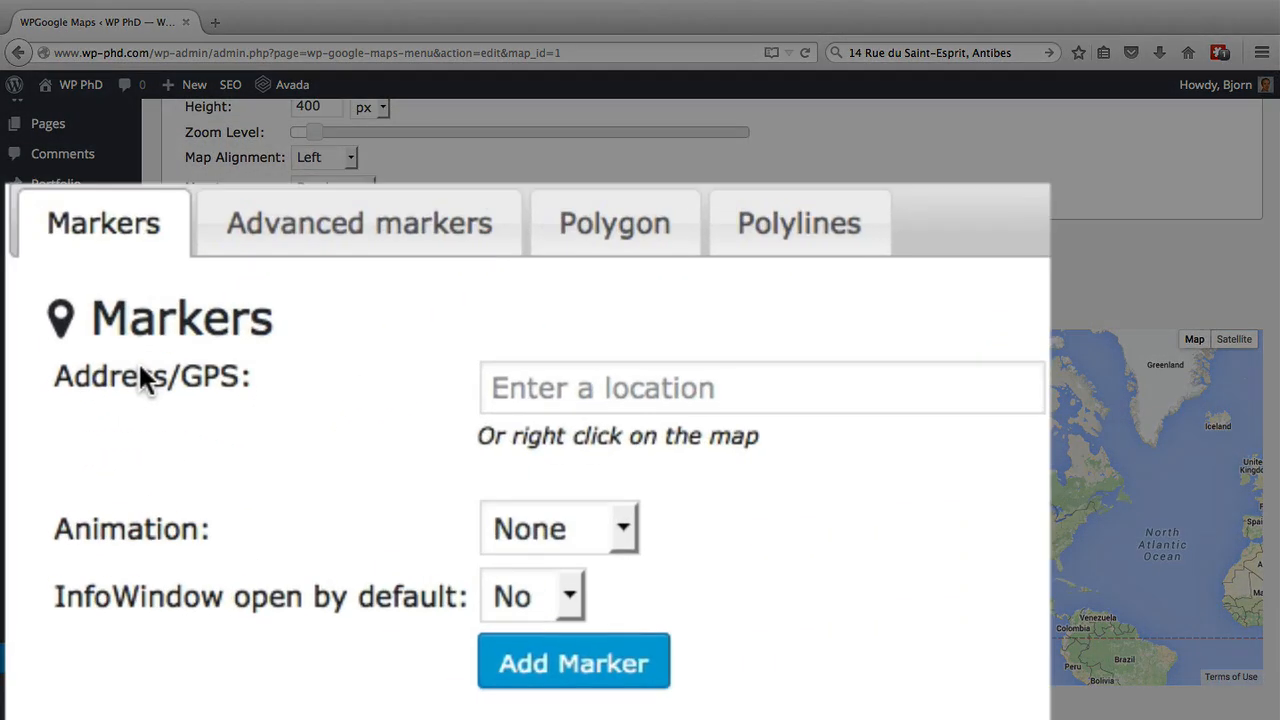
{"action": "mouse_move", "coordinate": [178, 372]}
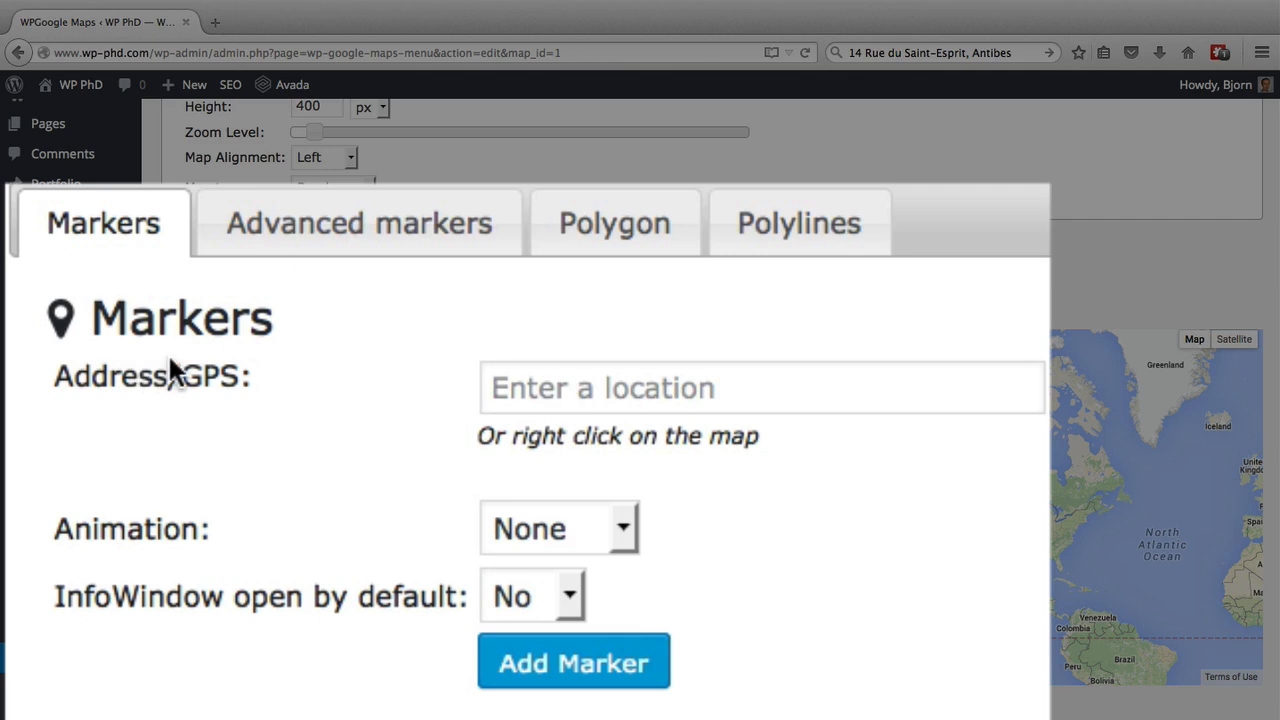
{"action": "mouse_move", "coordinate": [303, 330]}
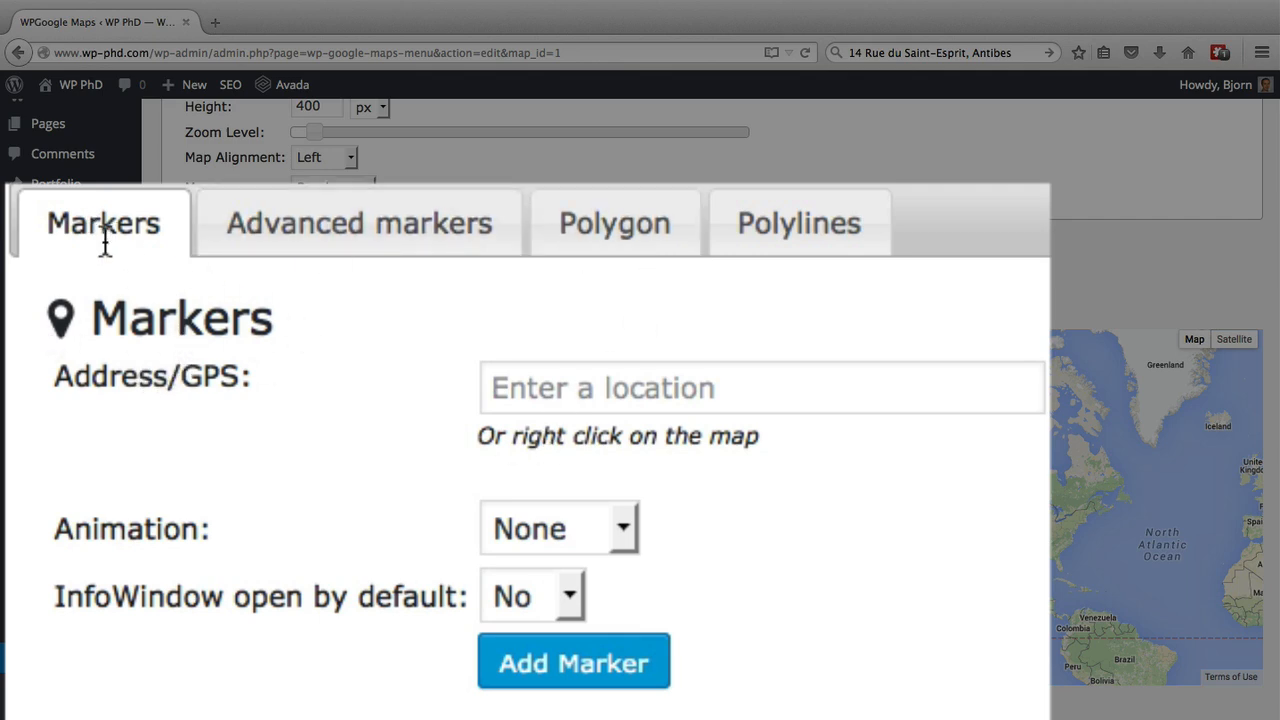
{"action": "mouse_move", "coordinate": [873, 96]}
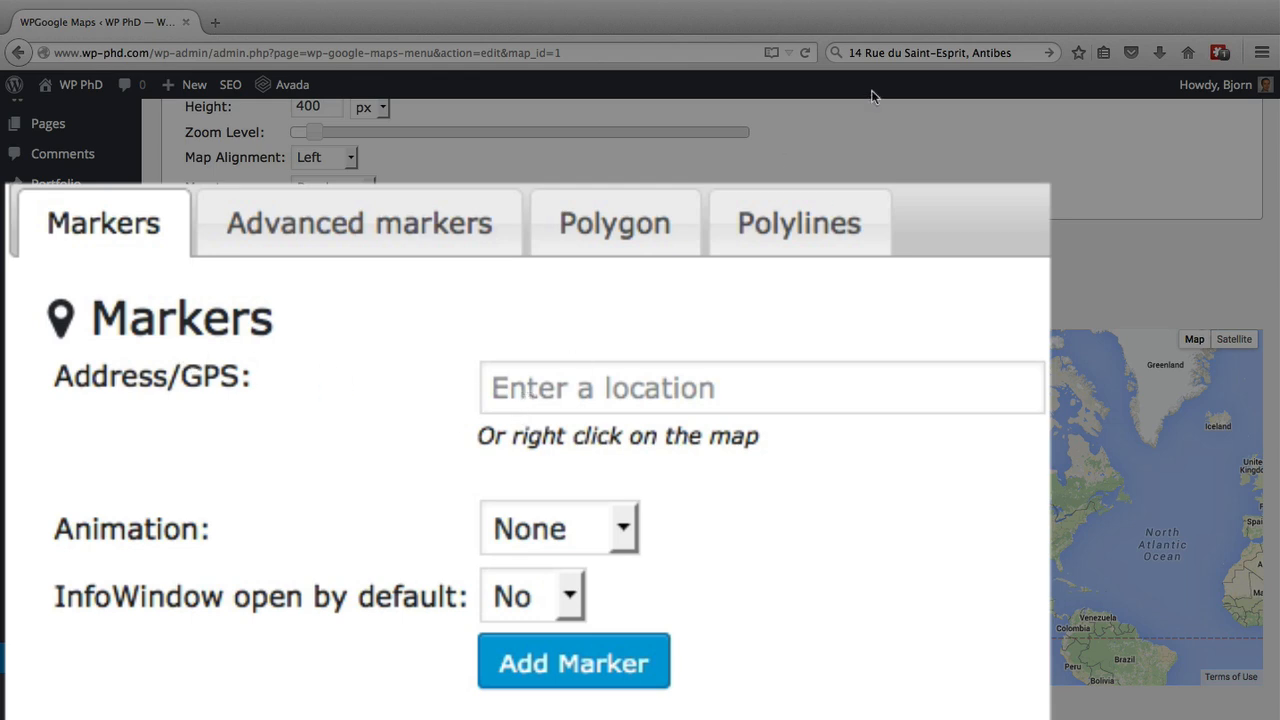
{"action": "right_click", "coordinate": [935, 52]}
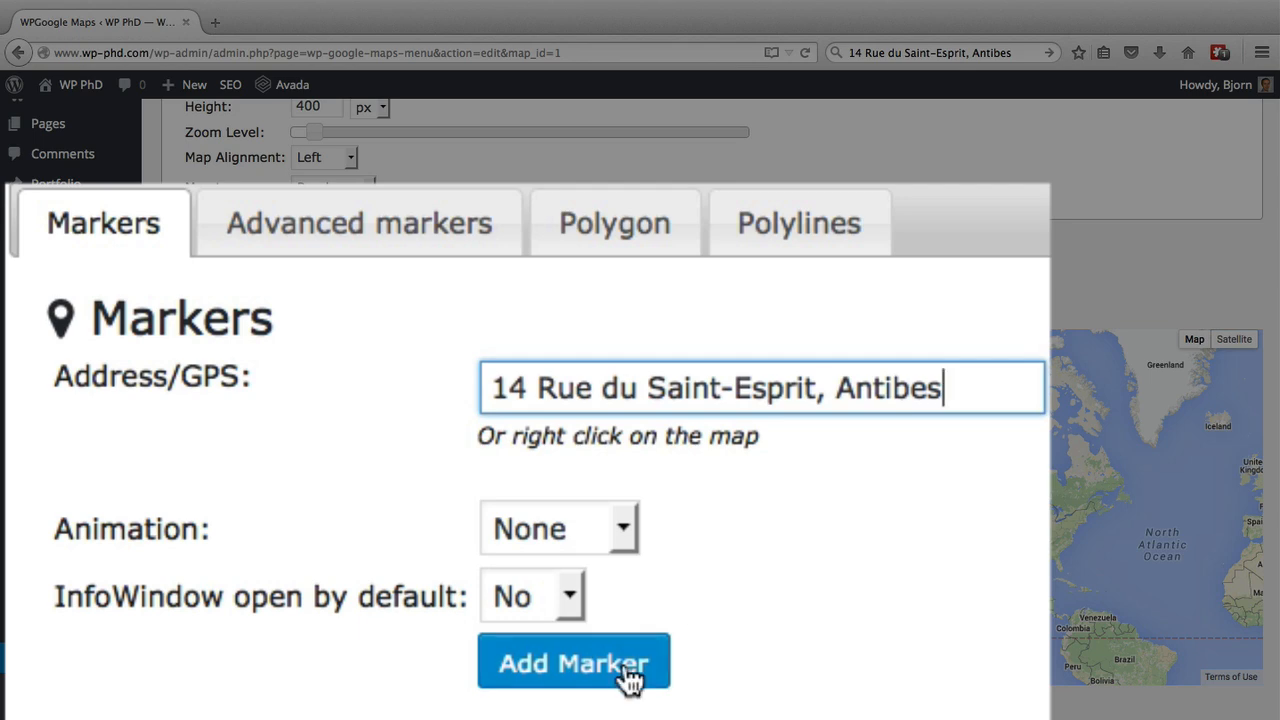
{"action": "left_click", "coordinate": [574, 662]}
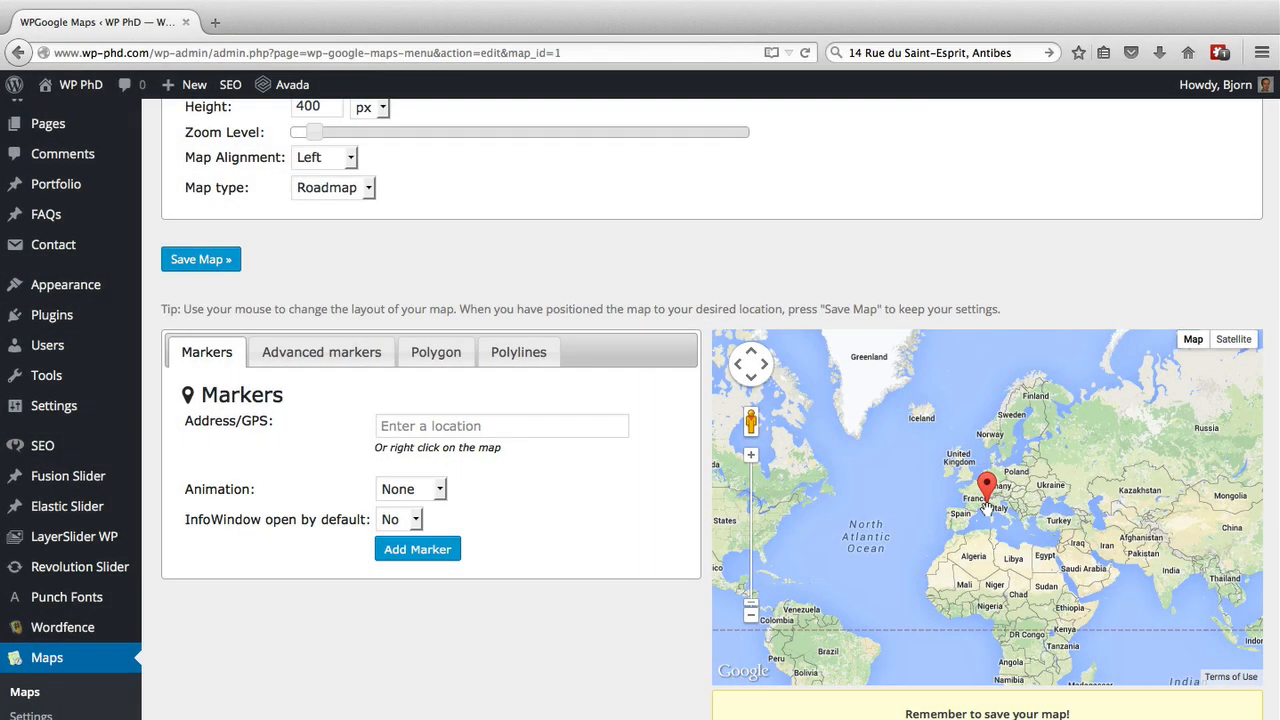
{"action": "mouse_move", "coordinate": [598, 604]}
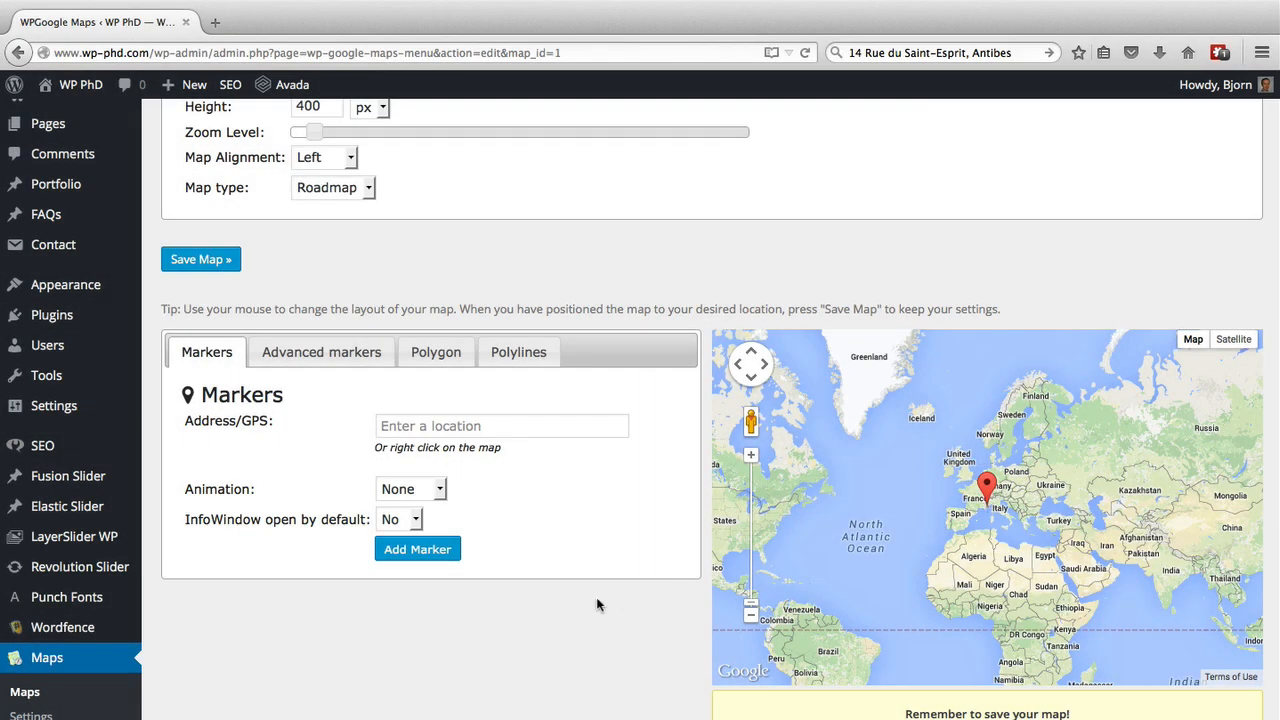
Step: Slide the Zoom Level up until the preview shows Antibes old-town streets around the marker
{"action": "scroll", "scroll_direction": "down", "scroll_amount": 3}
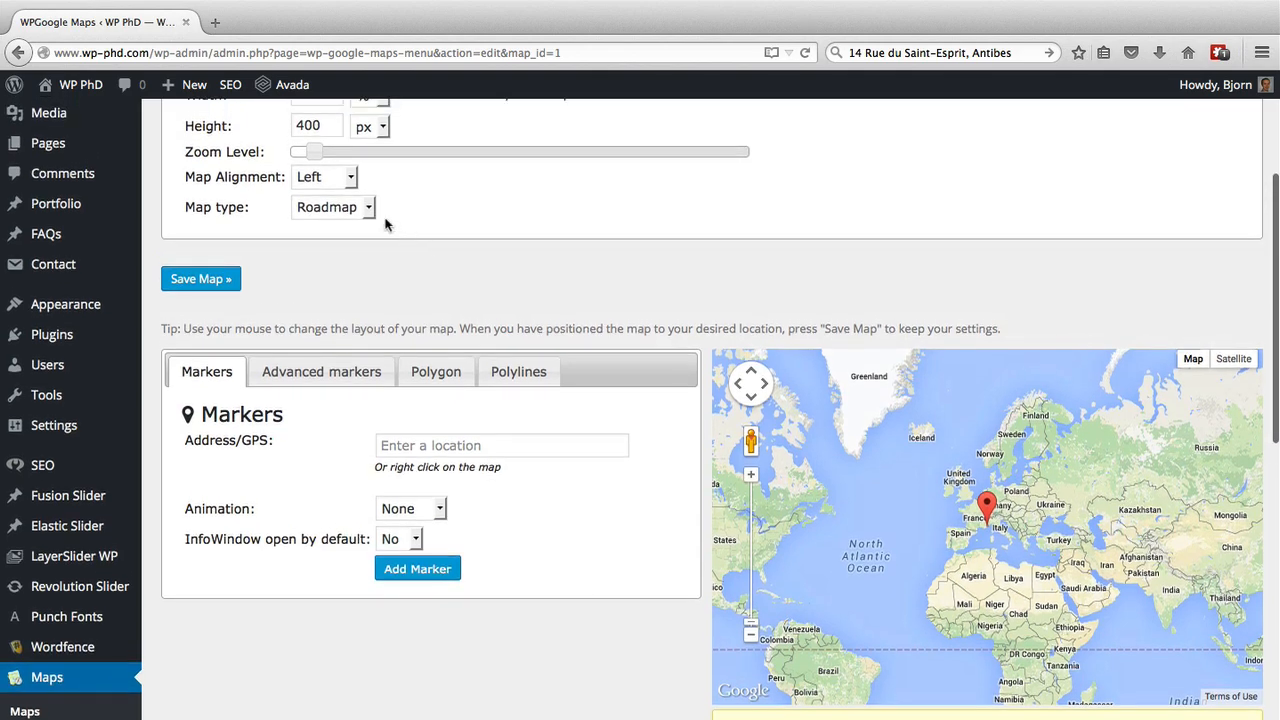
{"action": "left_click_drag", "start_coordinate": [310, 151], "coordinate": [337, 151]}
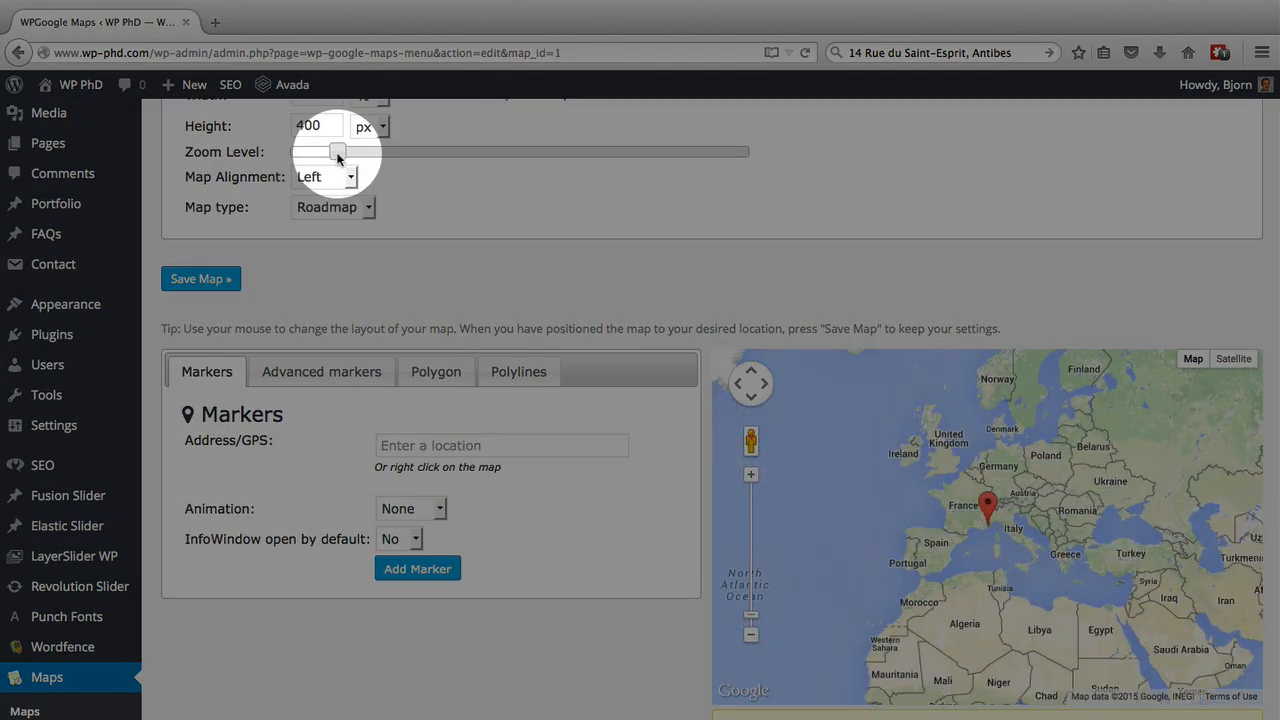
{"action": "left_click_drag", "start_coordinate": [337, 151], "coordinate": [410, 151]}
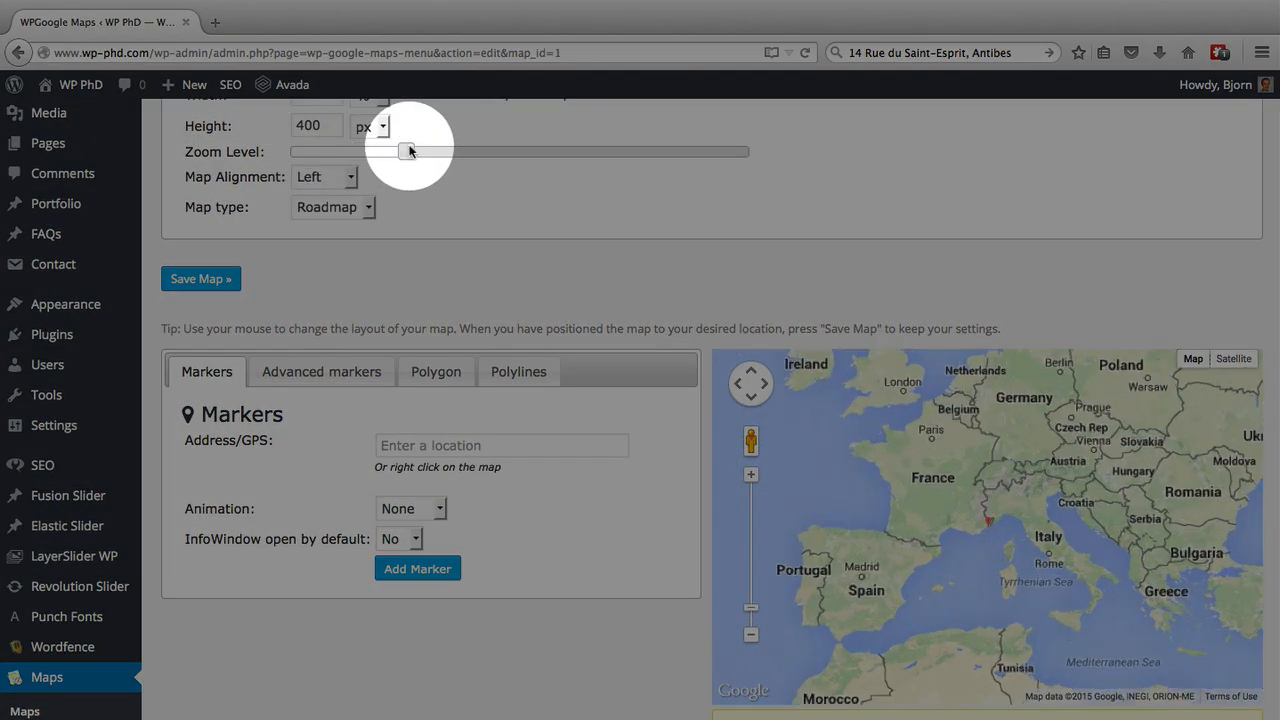
{"action": "left_click_drag", "start_coordinate": [410, 151], "coordinate": [518, 151]}
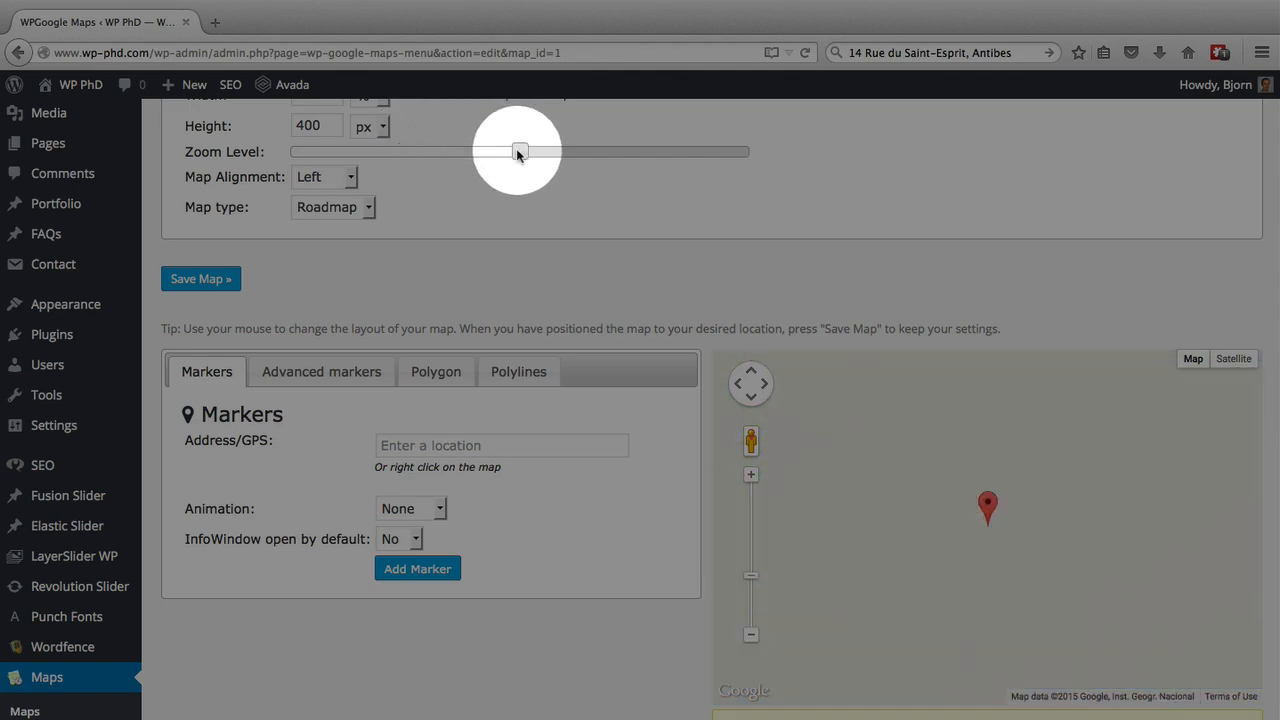
{"action": "left_click_drag", "start_coordinate": [518, 151], "coordinate": [543, 151]}
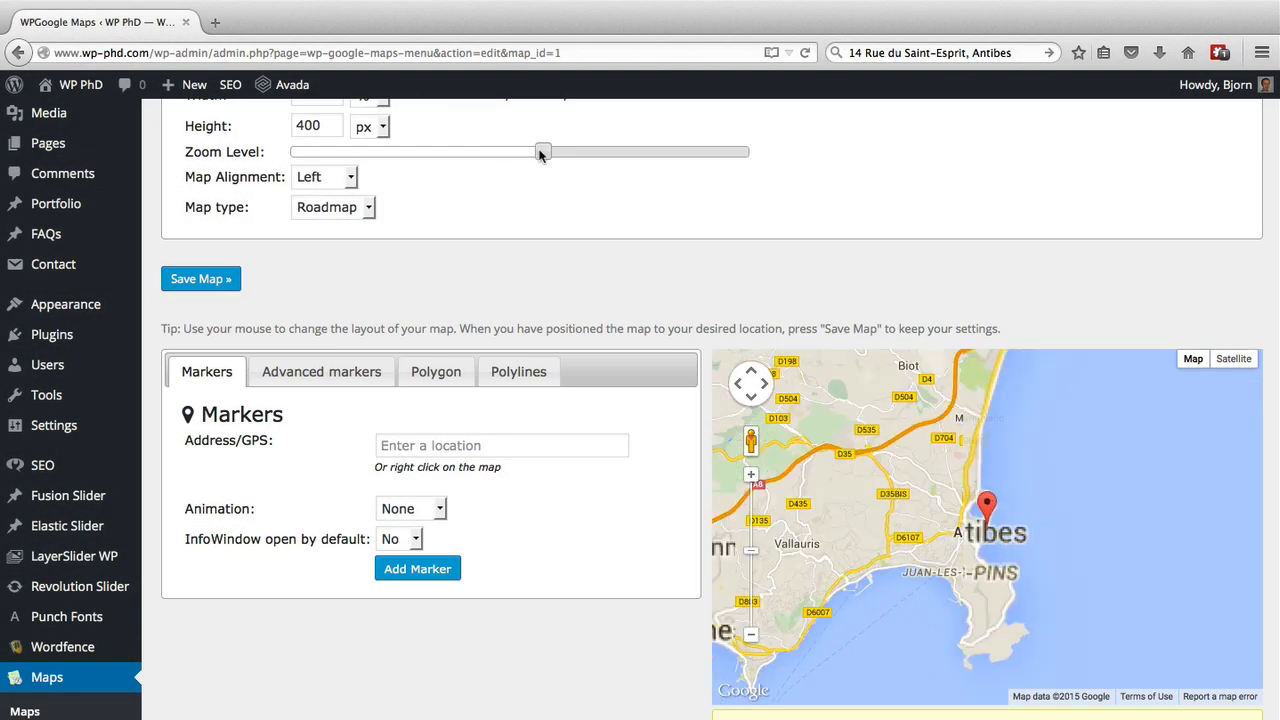
{"action": "left_click_drag", "start_coordinate": [540, 151], "coordinate": [590, 151]}
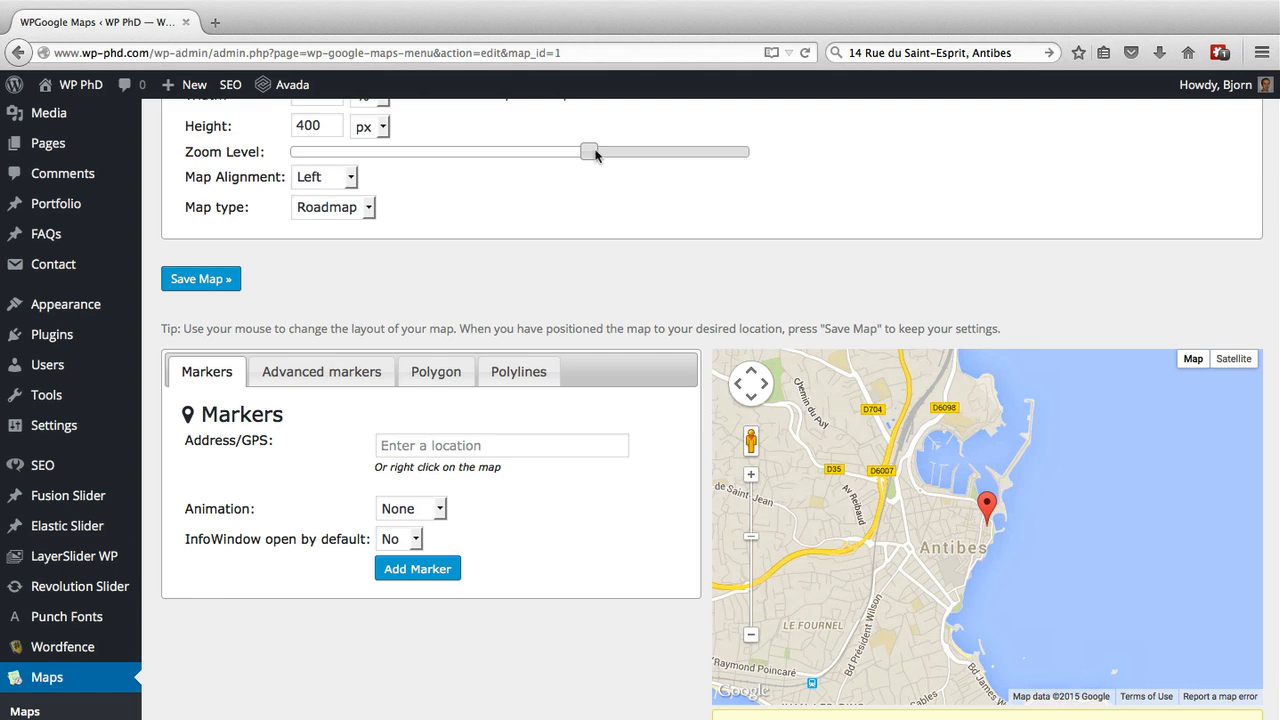
{"action": "left_click_drag", "start_coordinate": [590, 151], "coordinate": [635, 151]}
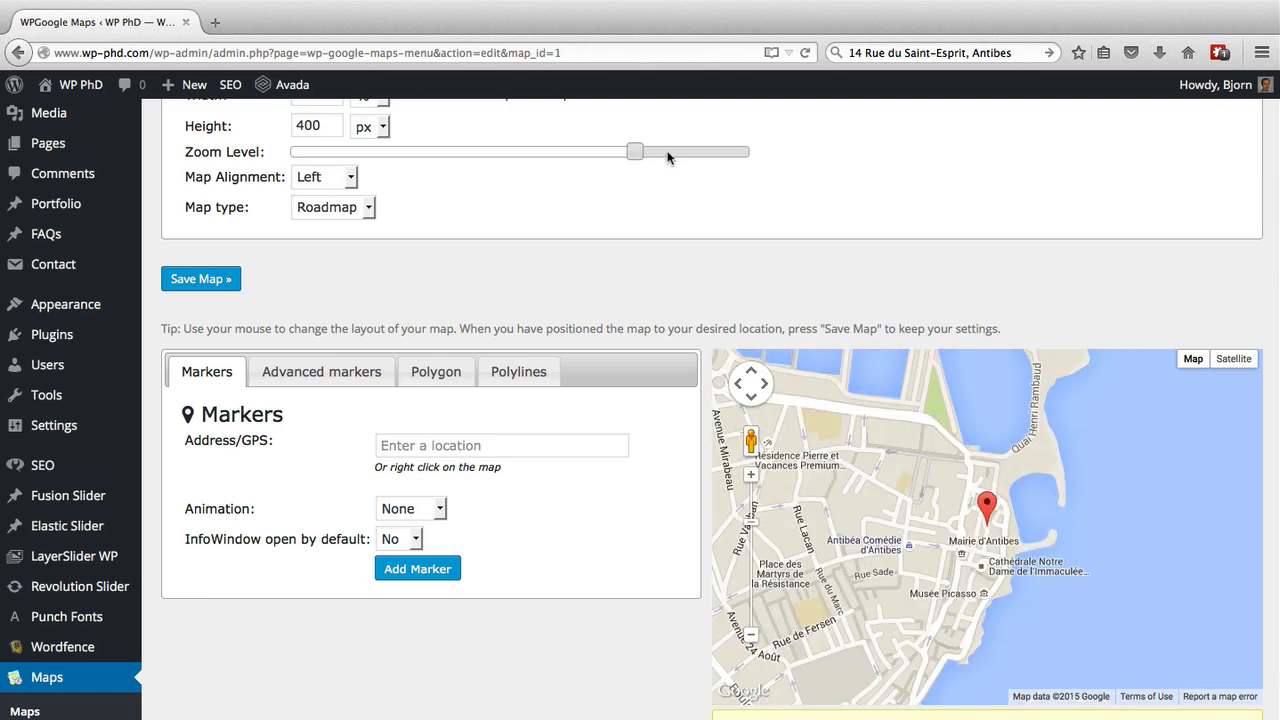
{"action": "left_click_drag", "start_coordinate": [635, 151], "coordinate": [680, 151]}
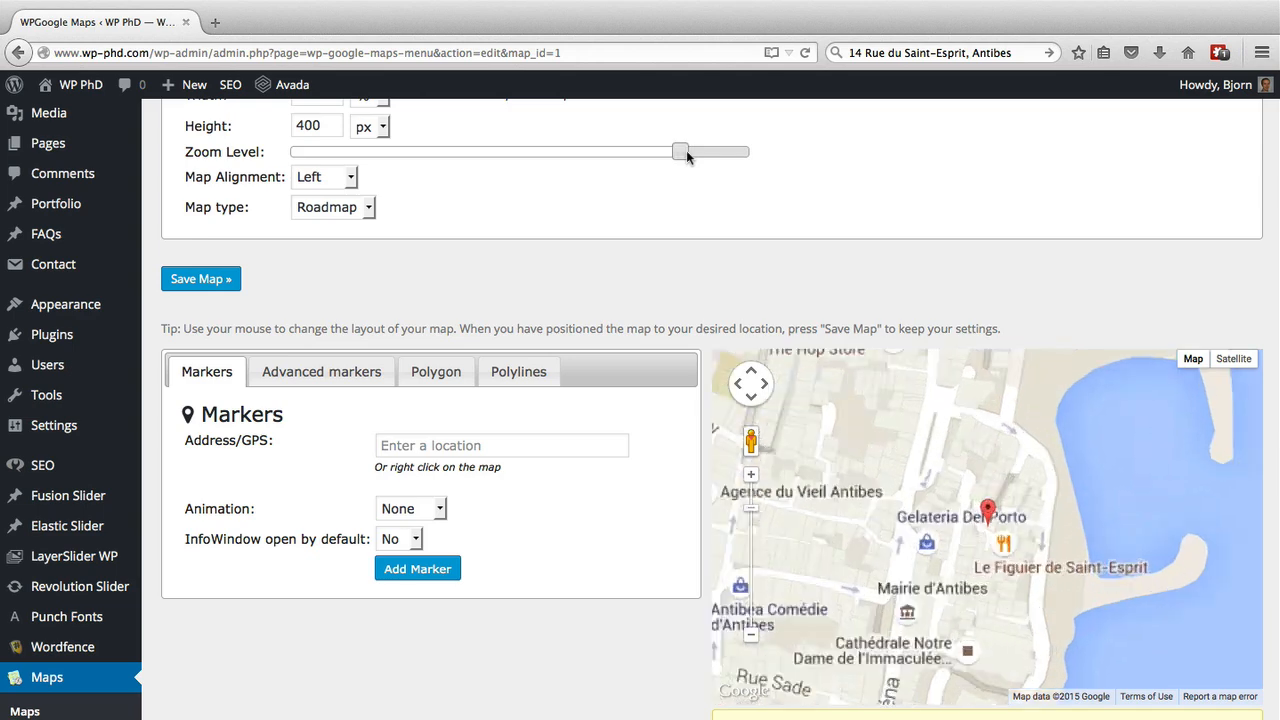
{"action": "left_click_drag", "start_coordinate": [680, 151], "coordinate": [700, 151]}
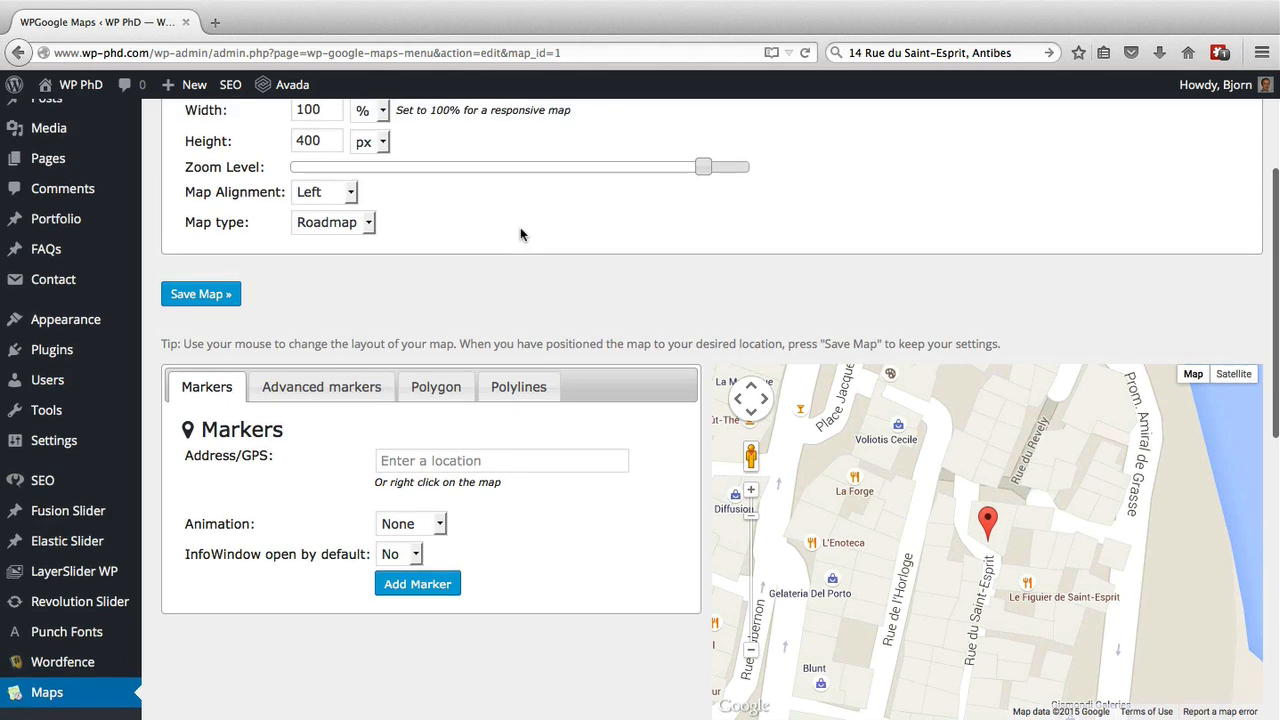
Step: Set the Map type to Hybrid and save, giving satellite imagery with street labels
{"action": "left_click", "coordinate": [333, 222]}
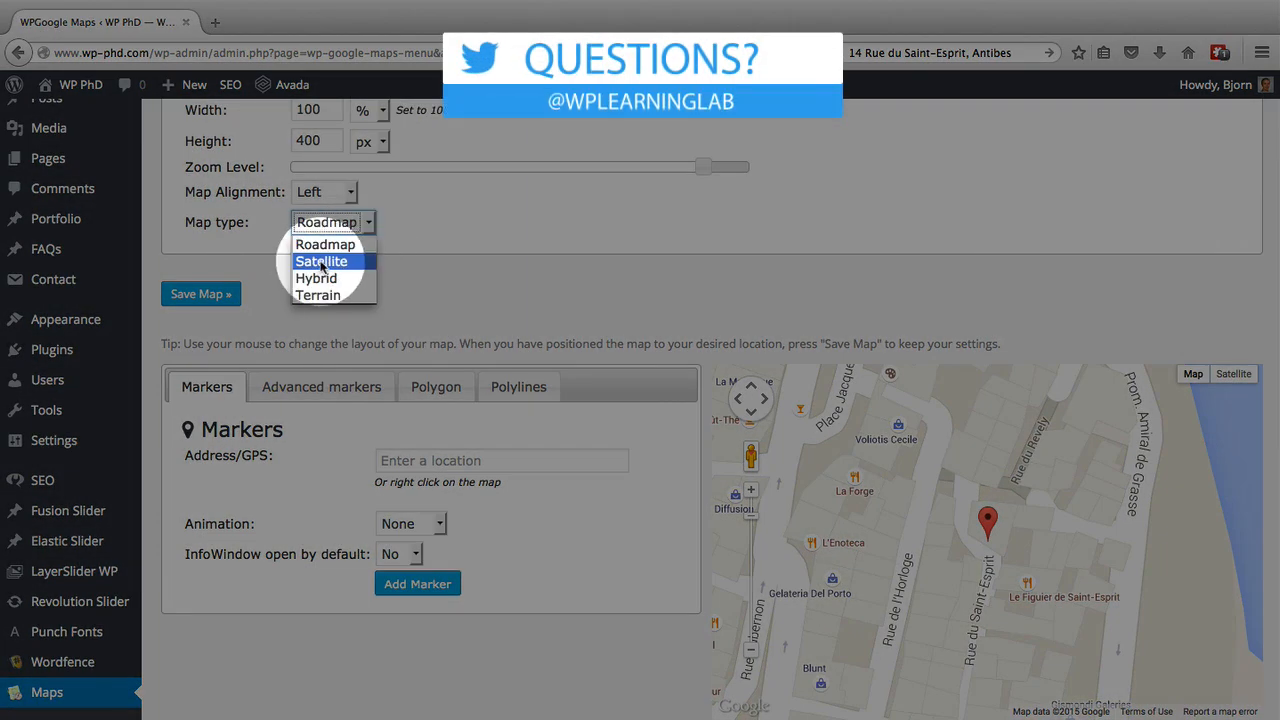
{"action": "mouse_move", "coordinate": [316, 278]}
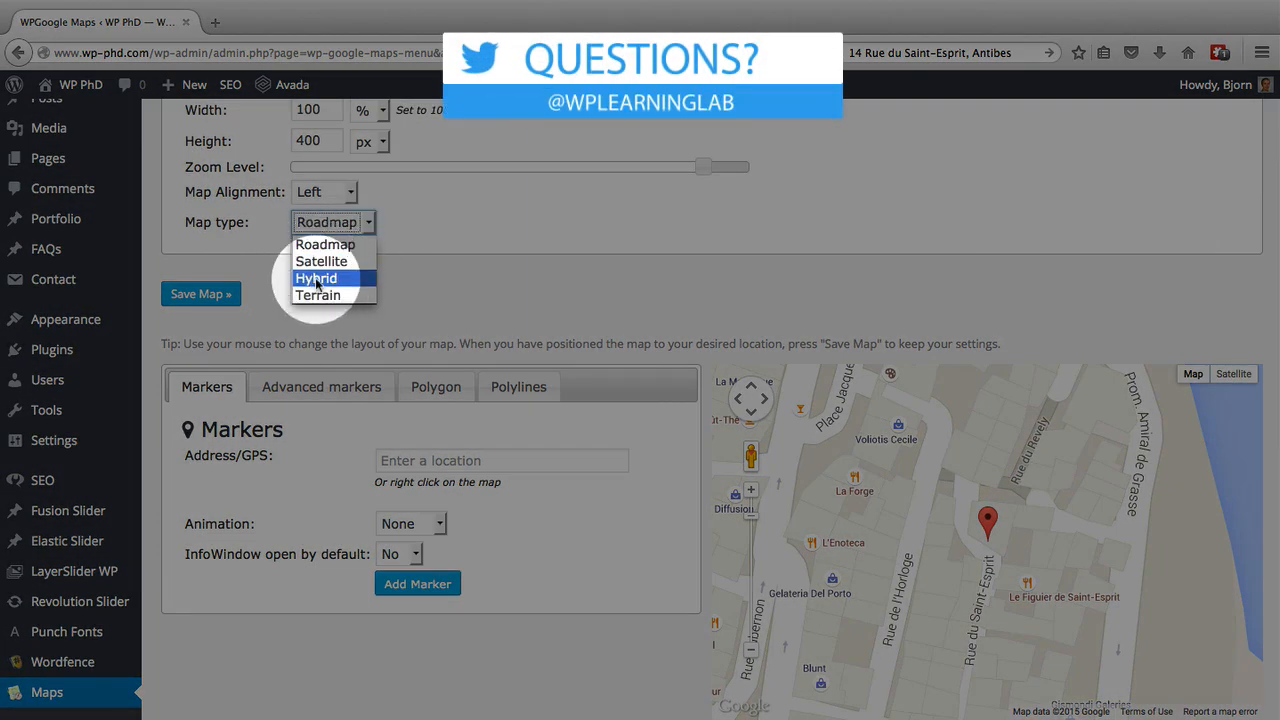
{"action": "left_click", "coordinate": [316, 278]}
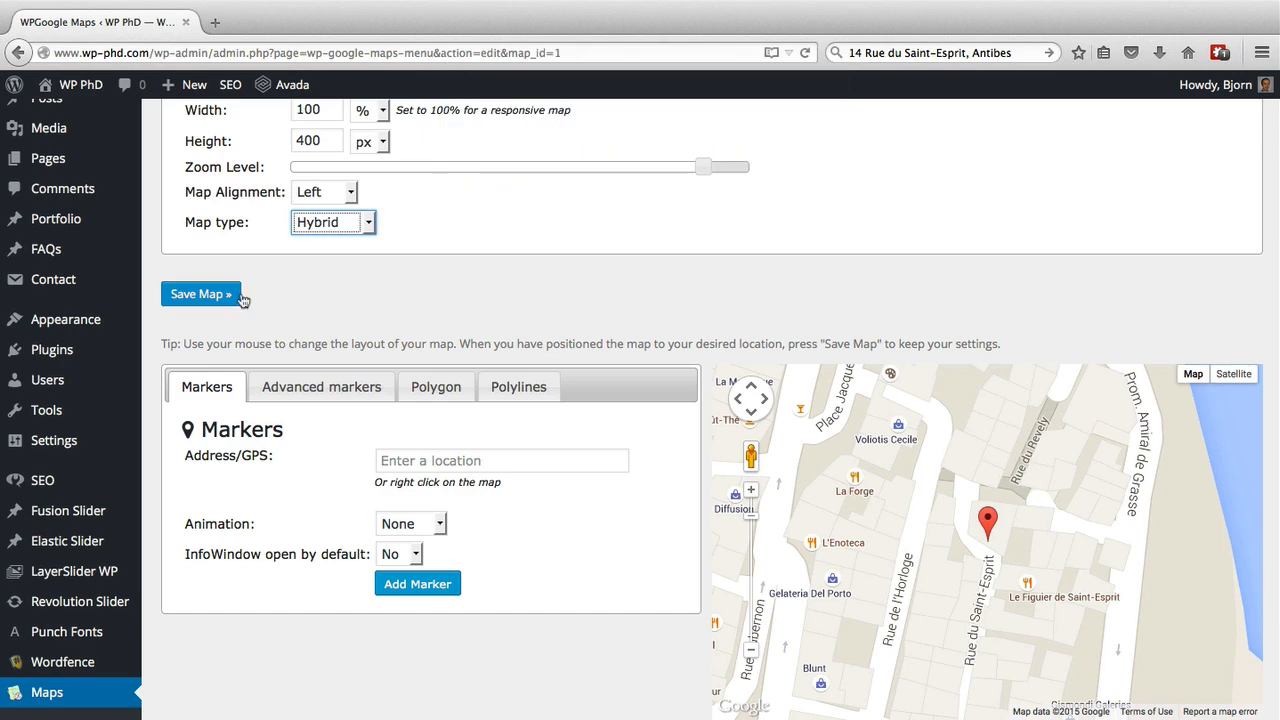
{"action": "left_click", "coordinate": [200, 293]}
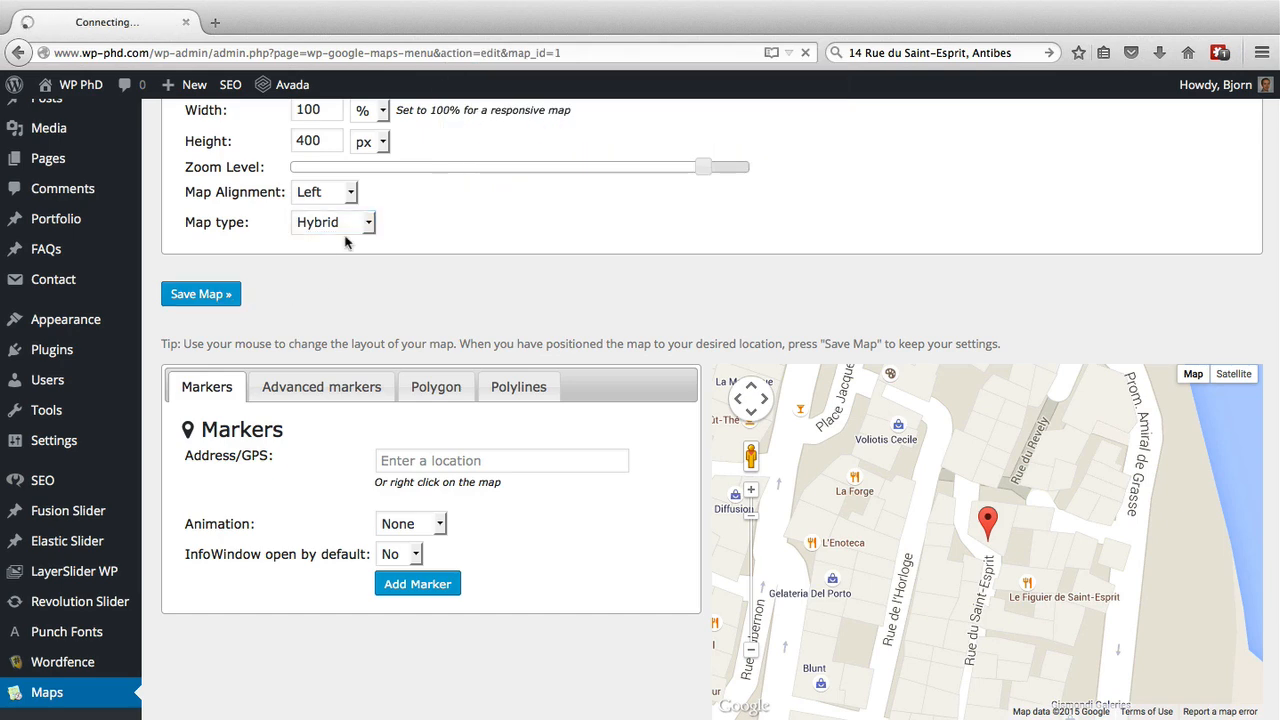
{"action": "left_click", "coordinate": [200, 293]}
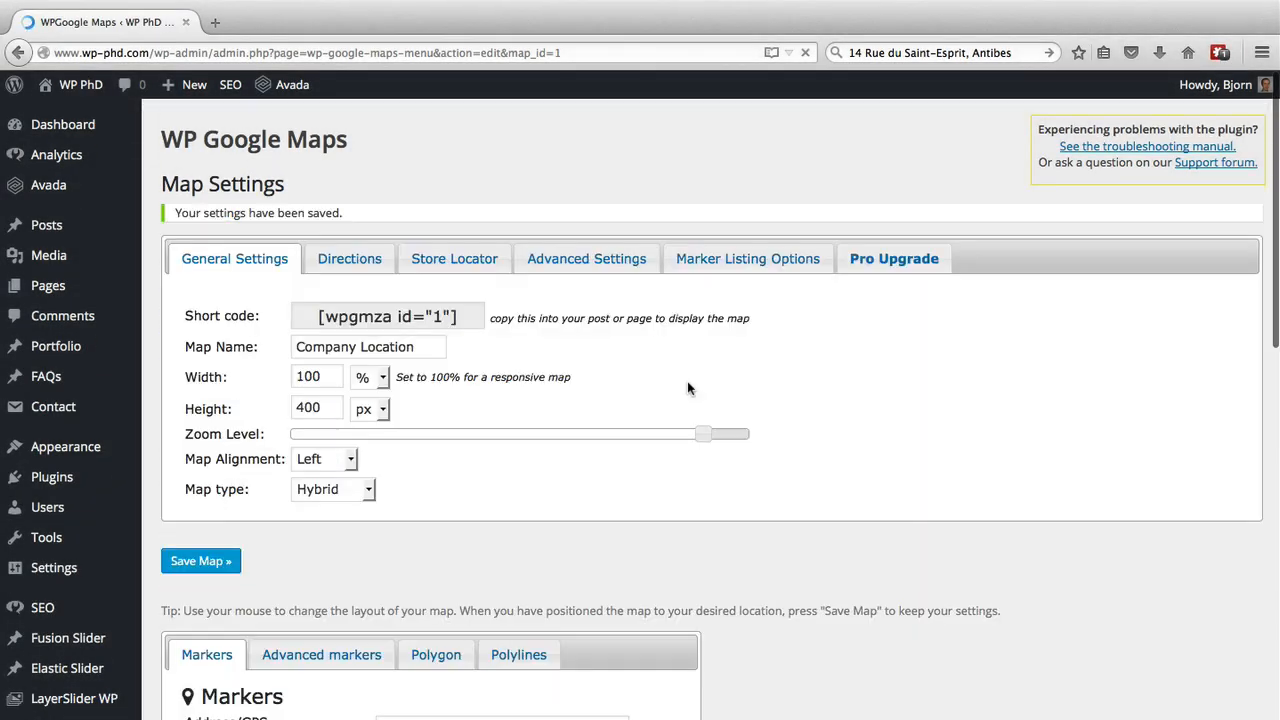
{"action": "scroll", "scroll_direction": "down", "scroll_amount": 3}
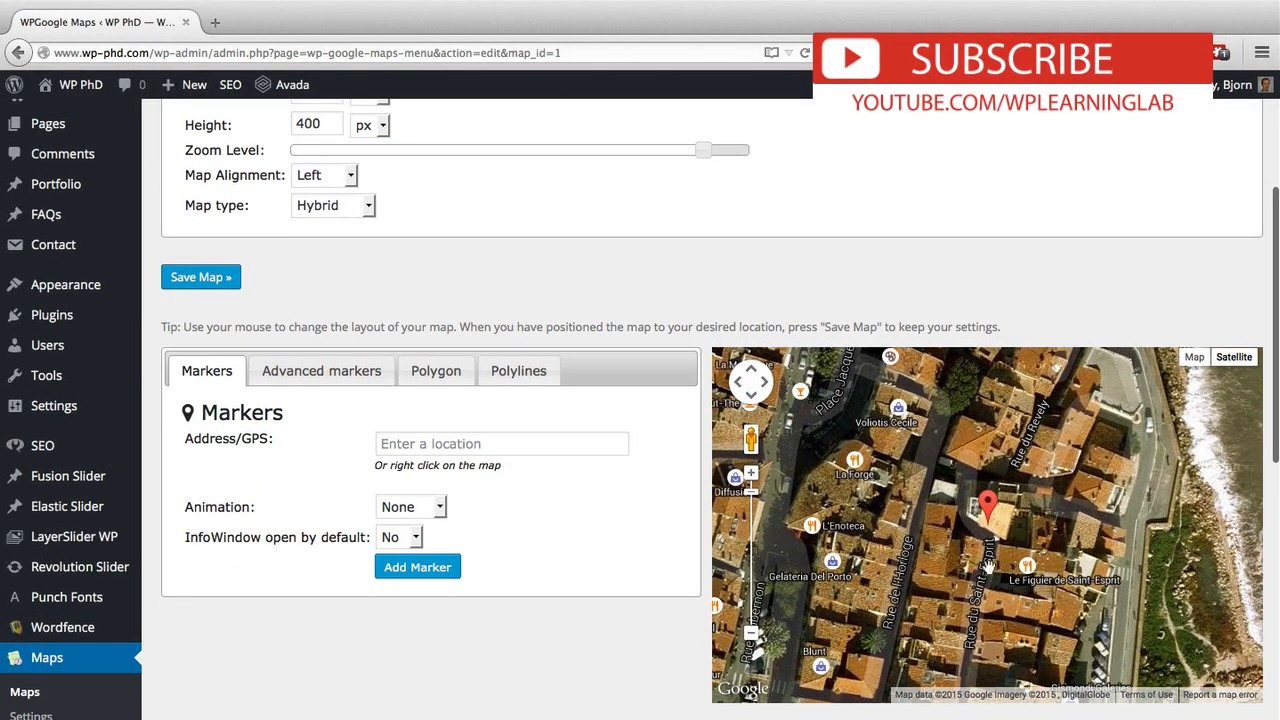
{"action": "mouse_move", "coordinate": [927, 615]}
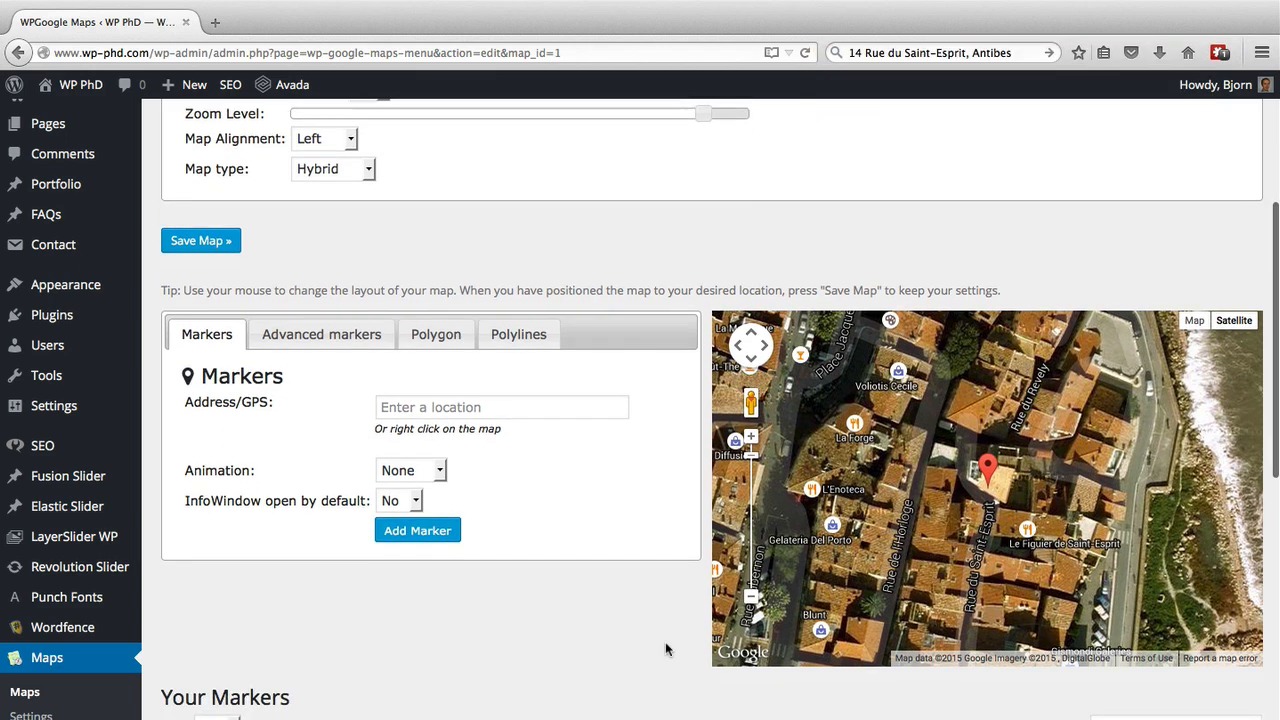
{"action": "scroll", "scroll_direction": "down", "scroll_amount": 3}
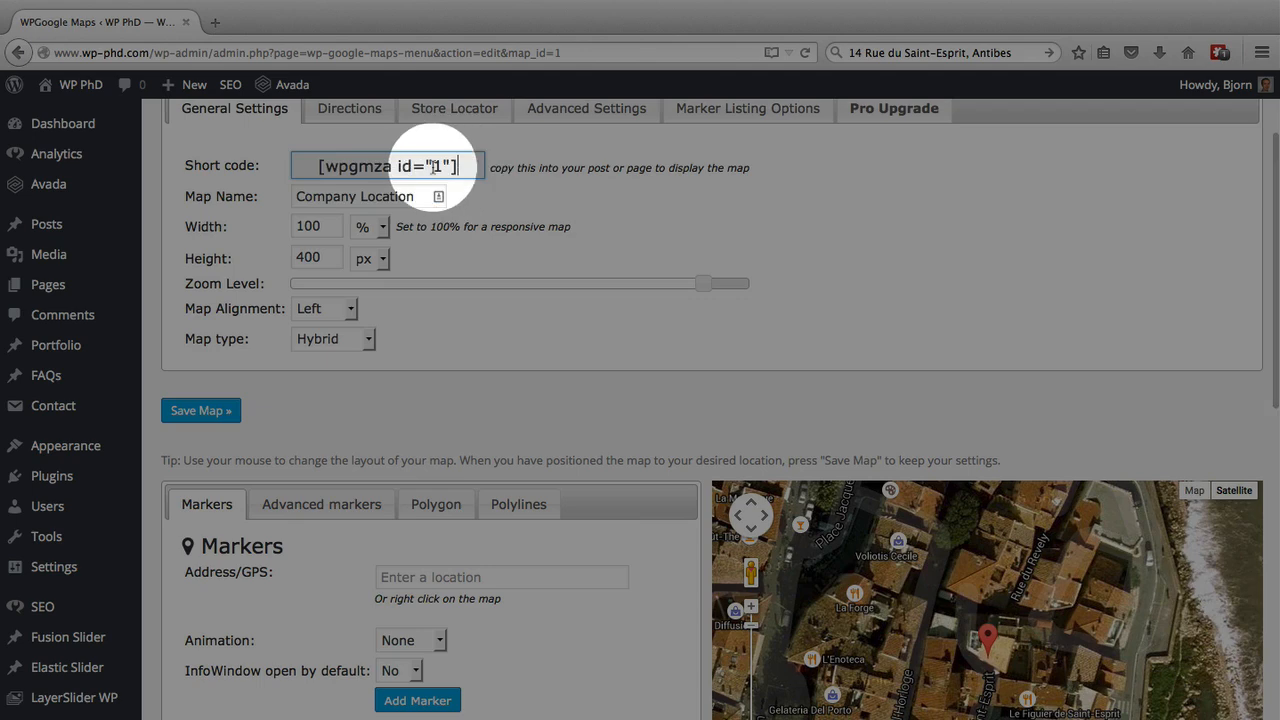
Step: Copy the map shortcode [wpgmza id="1"] from the Short code field
{"action": "right_click", "coordinate": [385, 165]}
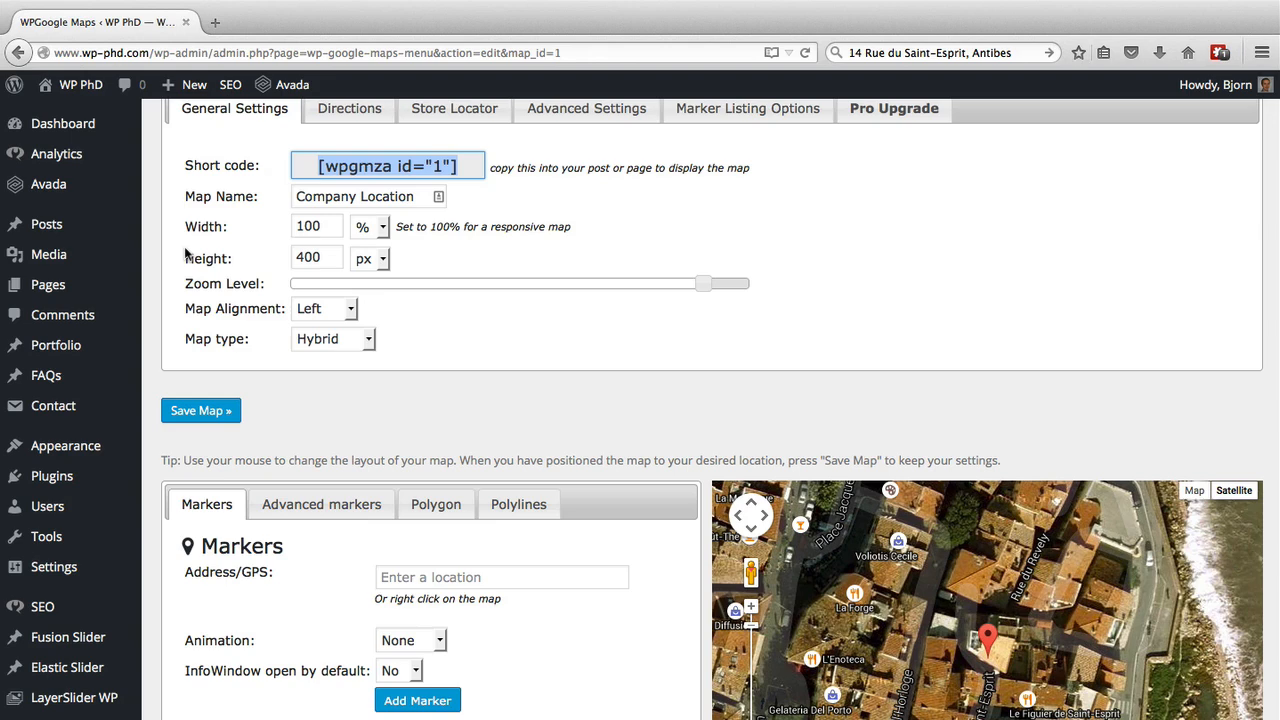
{"action": "mouse_move", "coordinate": [47, 223]}
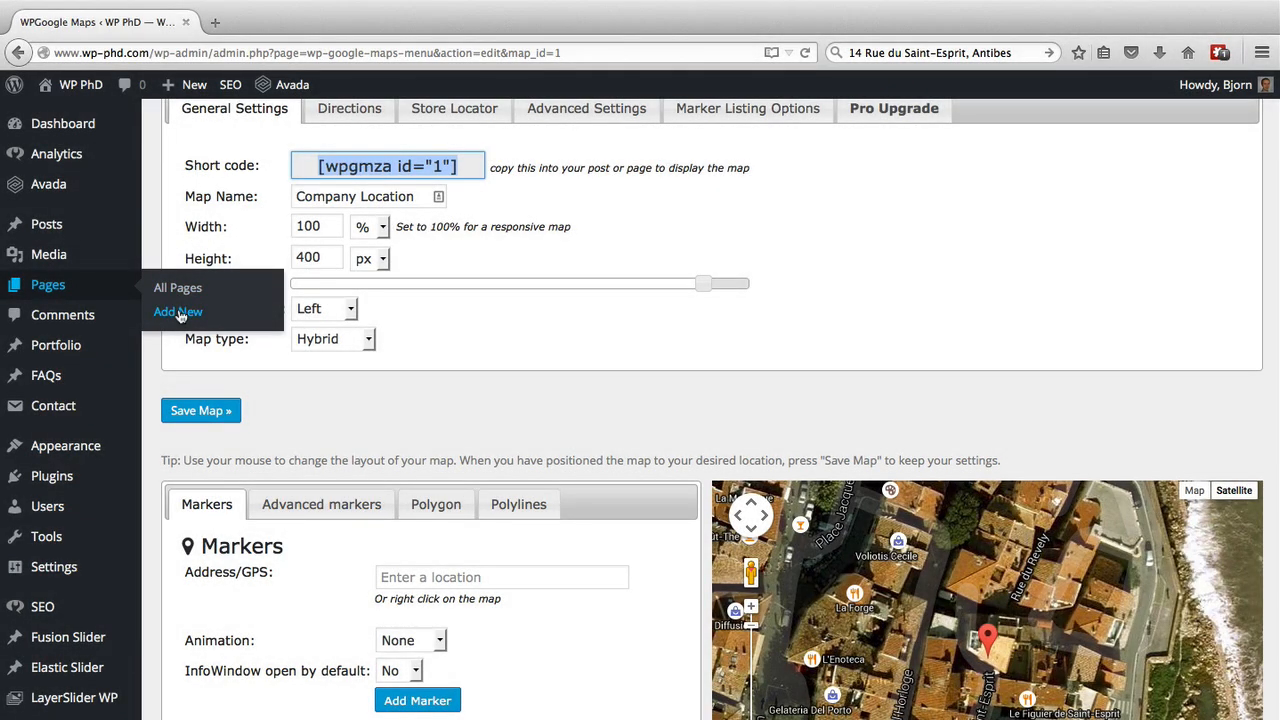
Step: Create a new page titled 'France Map' with the [wpgmza id="1"] shortcode pasted in
{"action": "left_click", "coordinate": [178, 311]}
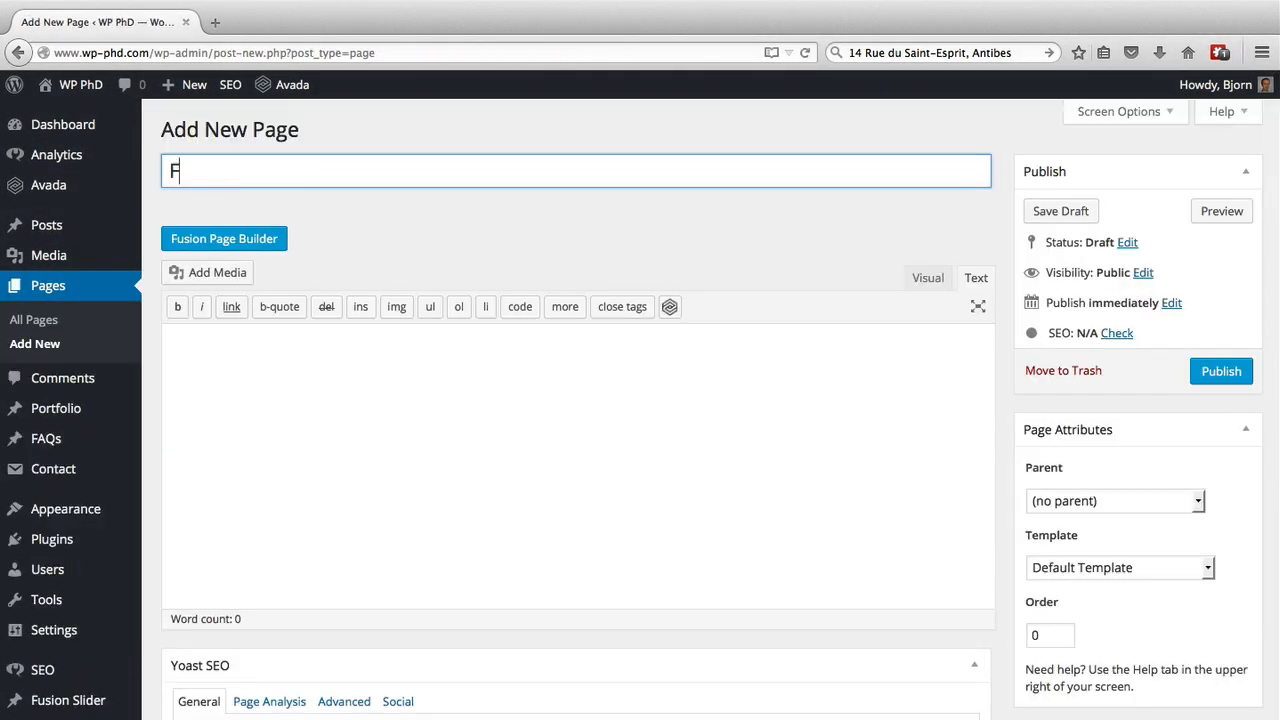
{"action": "type", "text": "rance Map"}
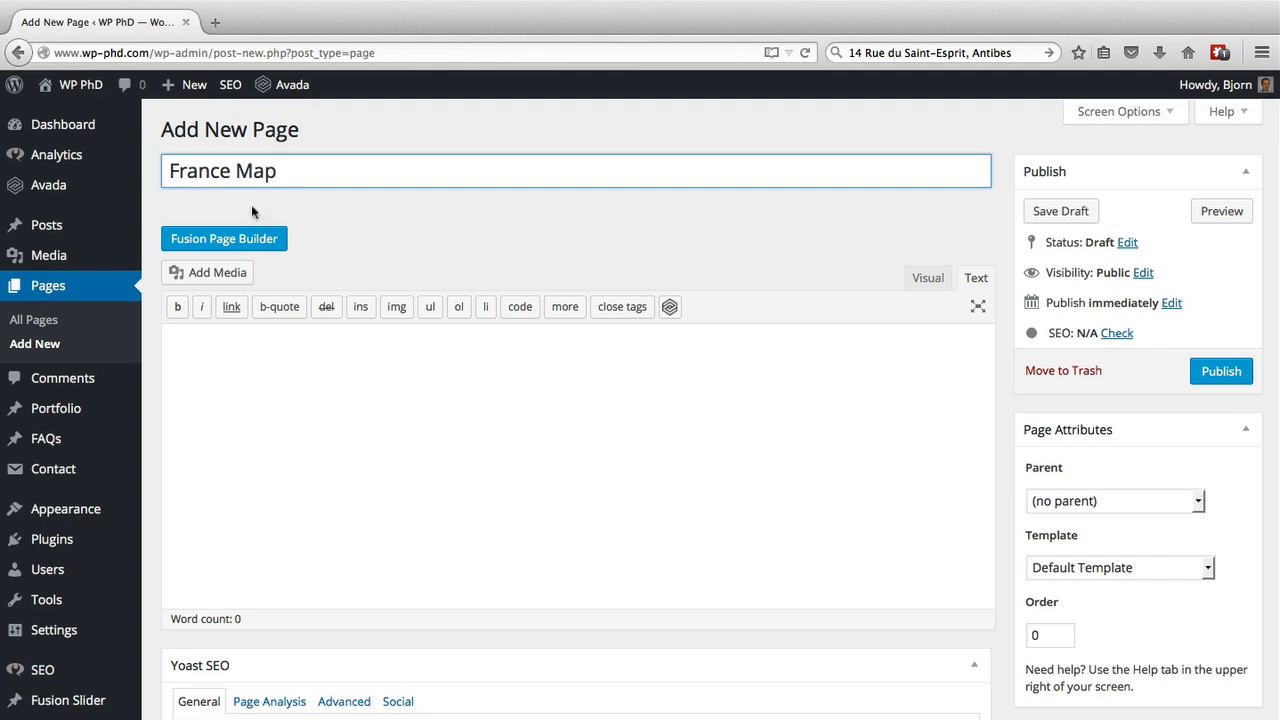
{"action": "right_click", "coordinate": [360, 430]}
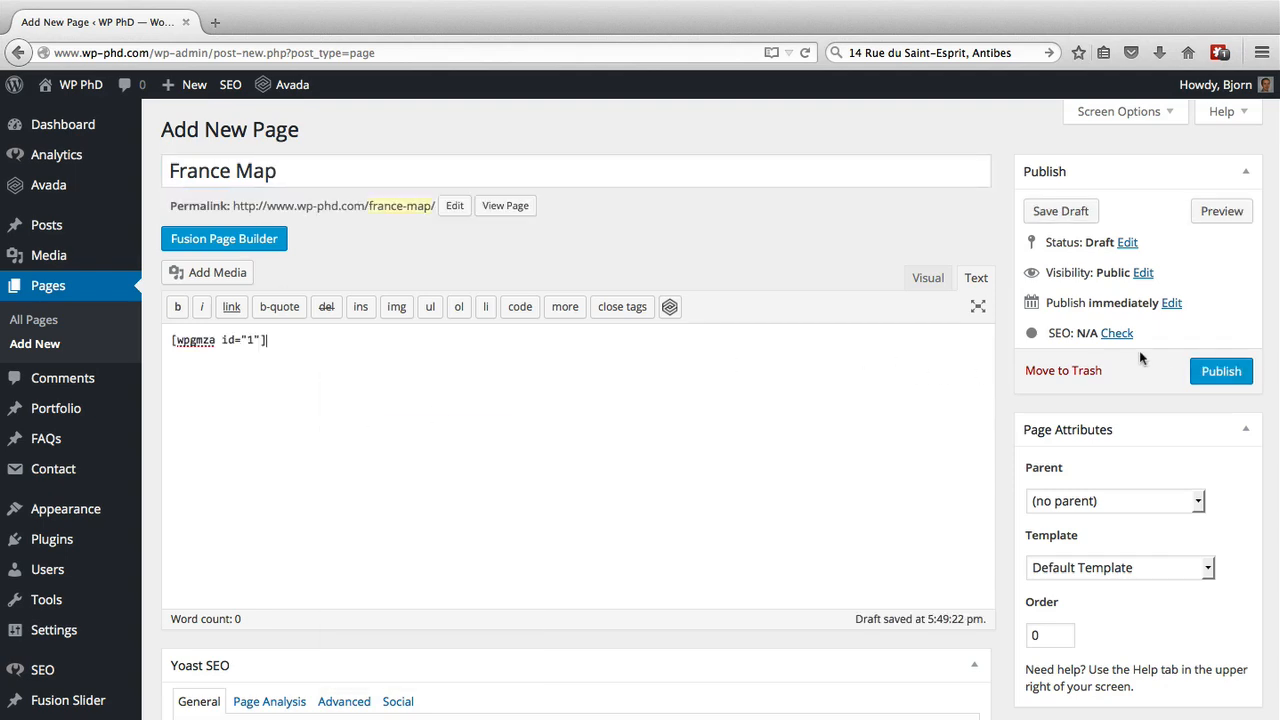
Step: Publish the France Map page and view it showing the Antibes map
{"action": "left_click", "coordinate": [1221, 371]}
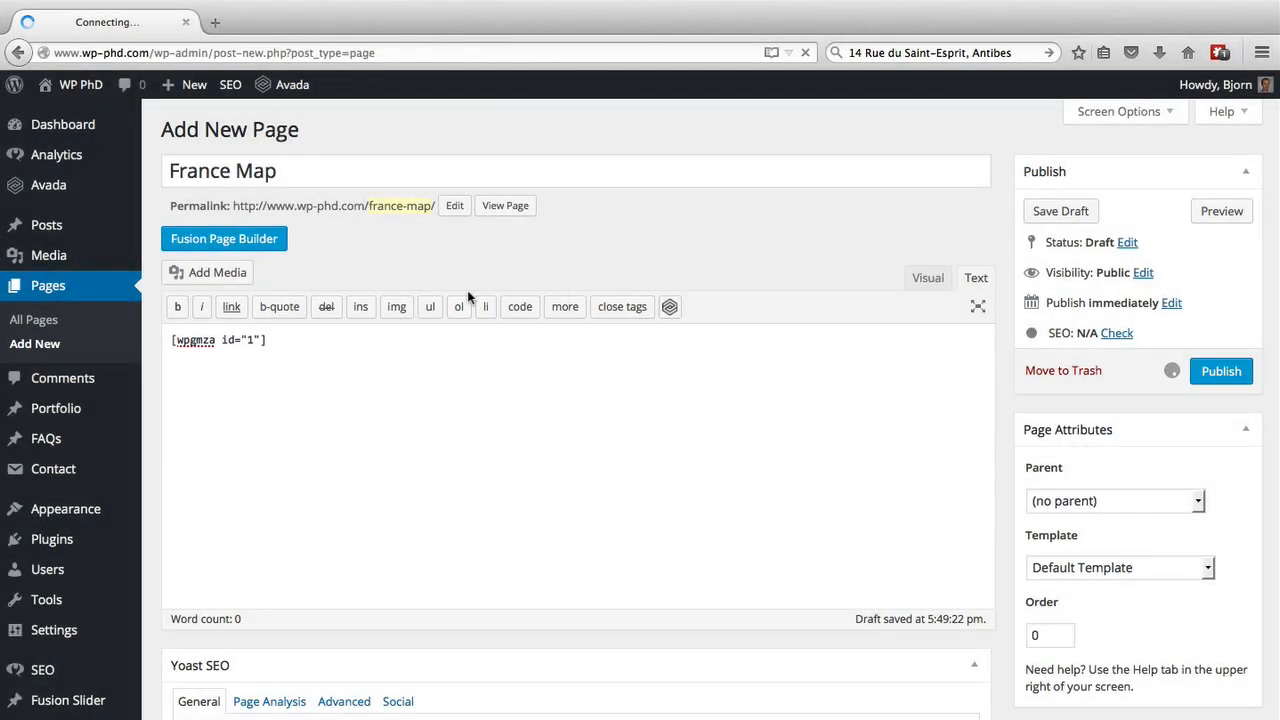
{"action": "left_click", "coordinate": [1221, 371]}
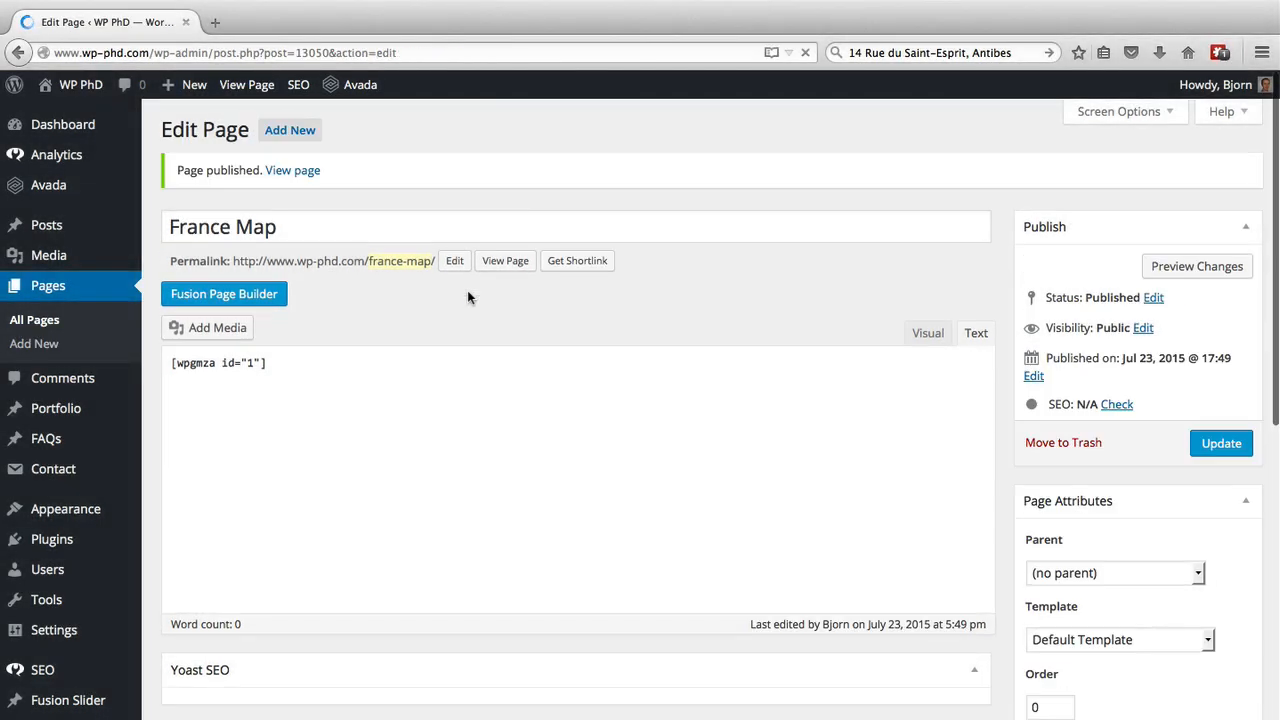
{"action": "left_click", "coordinate": [975, 333]}
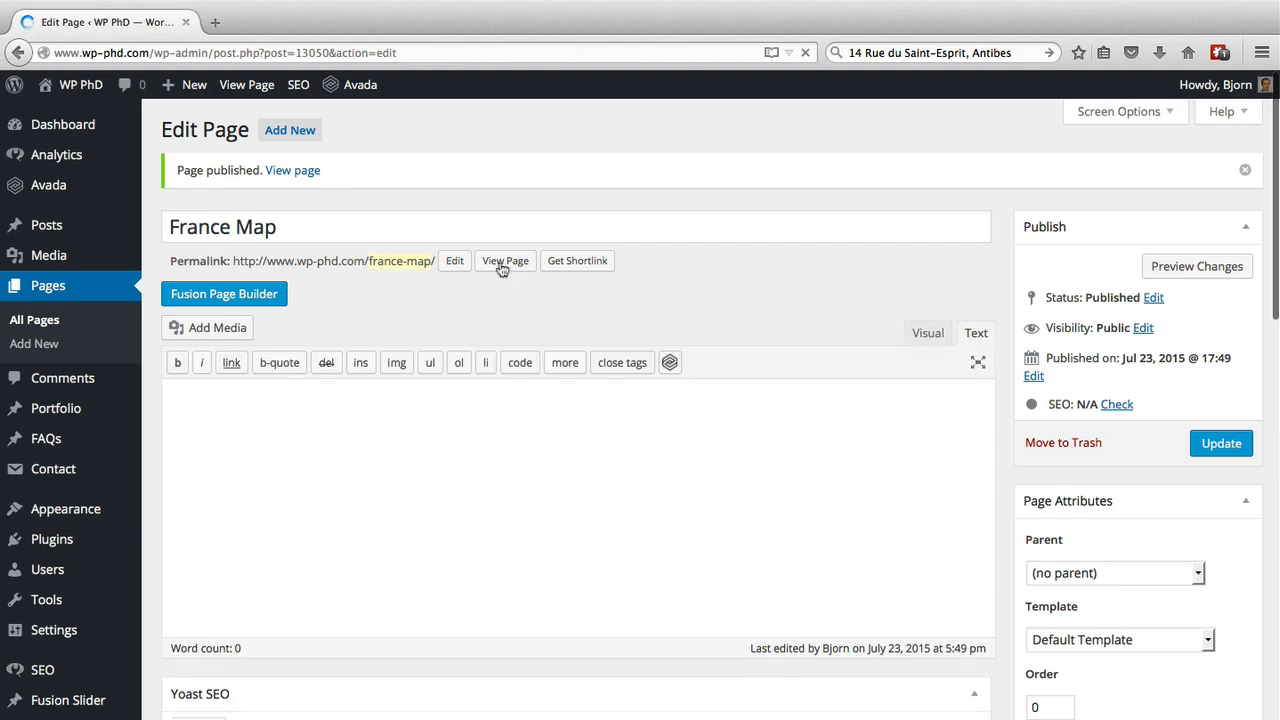
{"action": "left_click", "coordinate": [505, 260]}
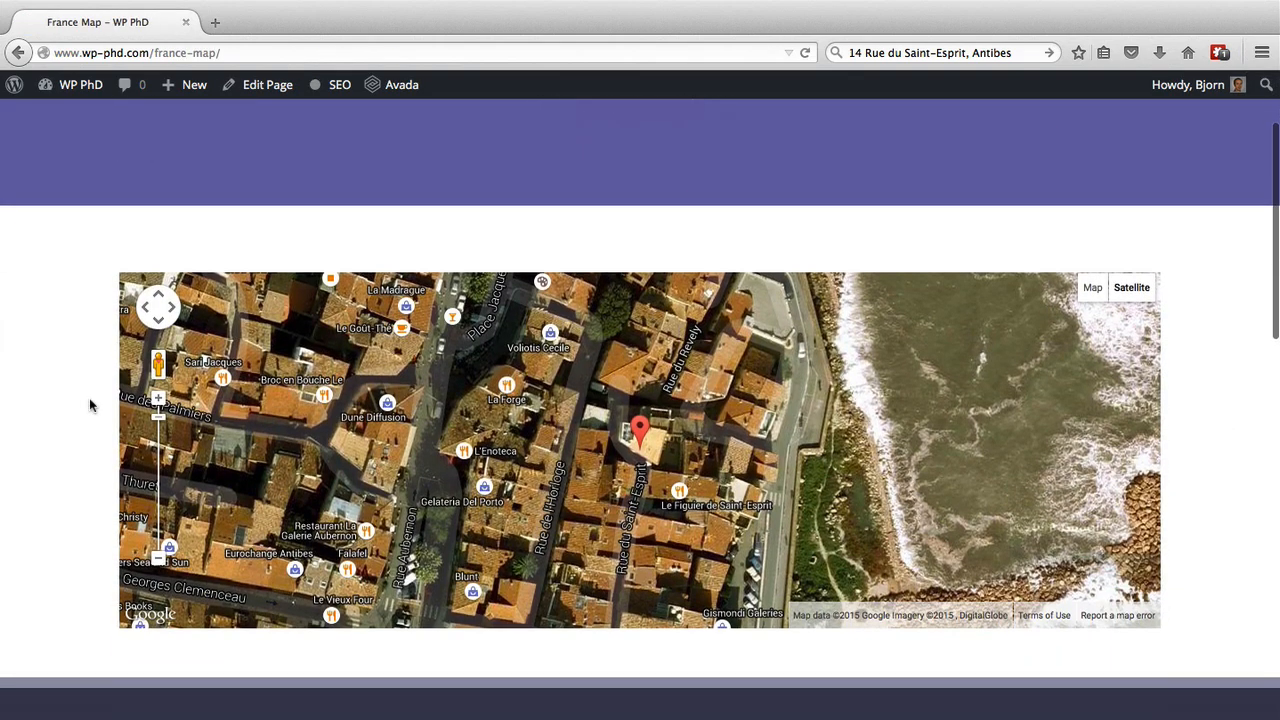